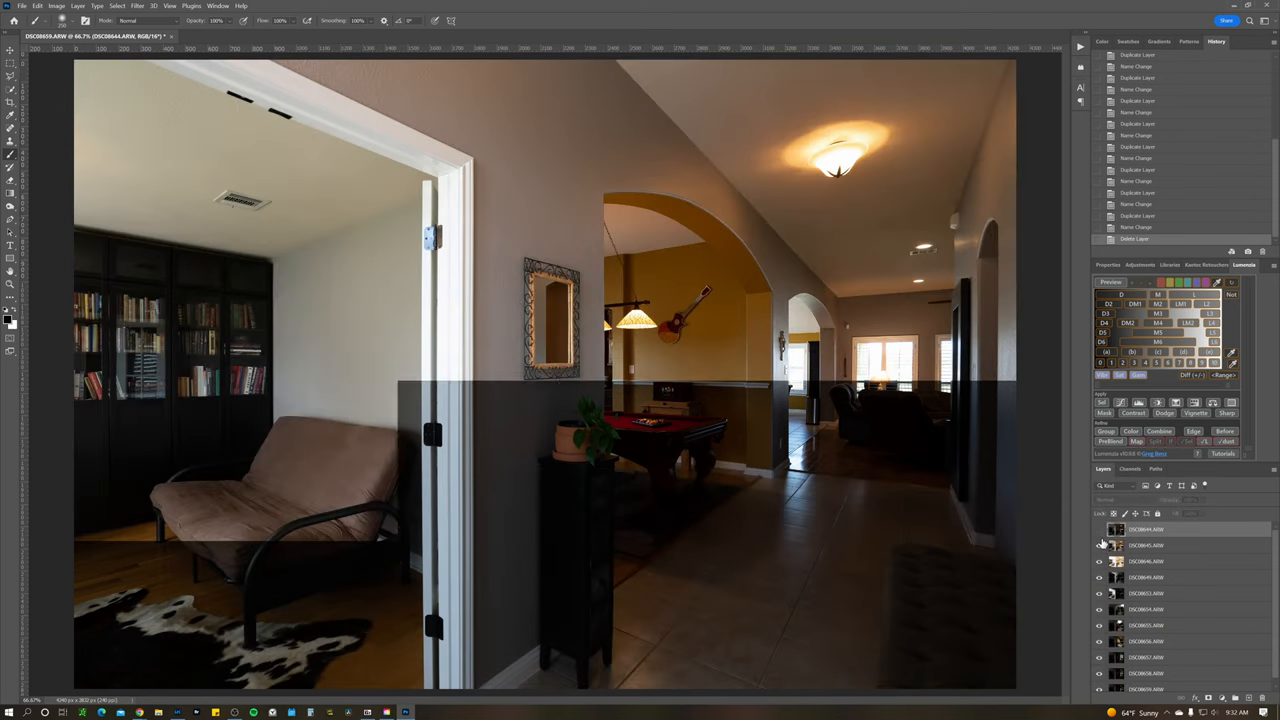
Toggle the bright and dark ambient brackets and both flash pops to compare exposures.
left_click(1100, 556)
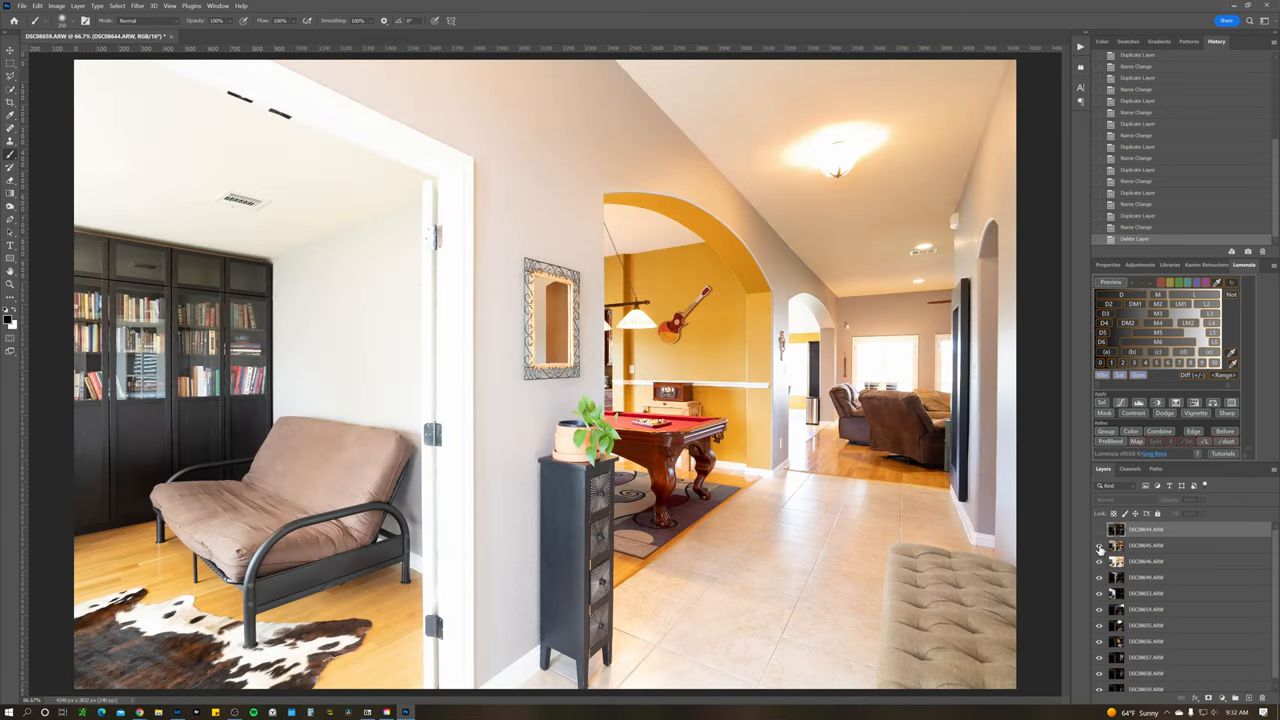
left_click(1097, 550)
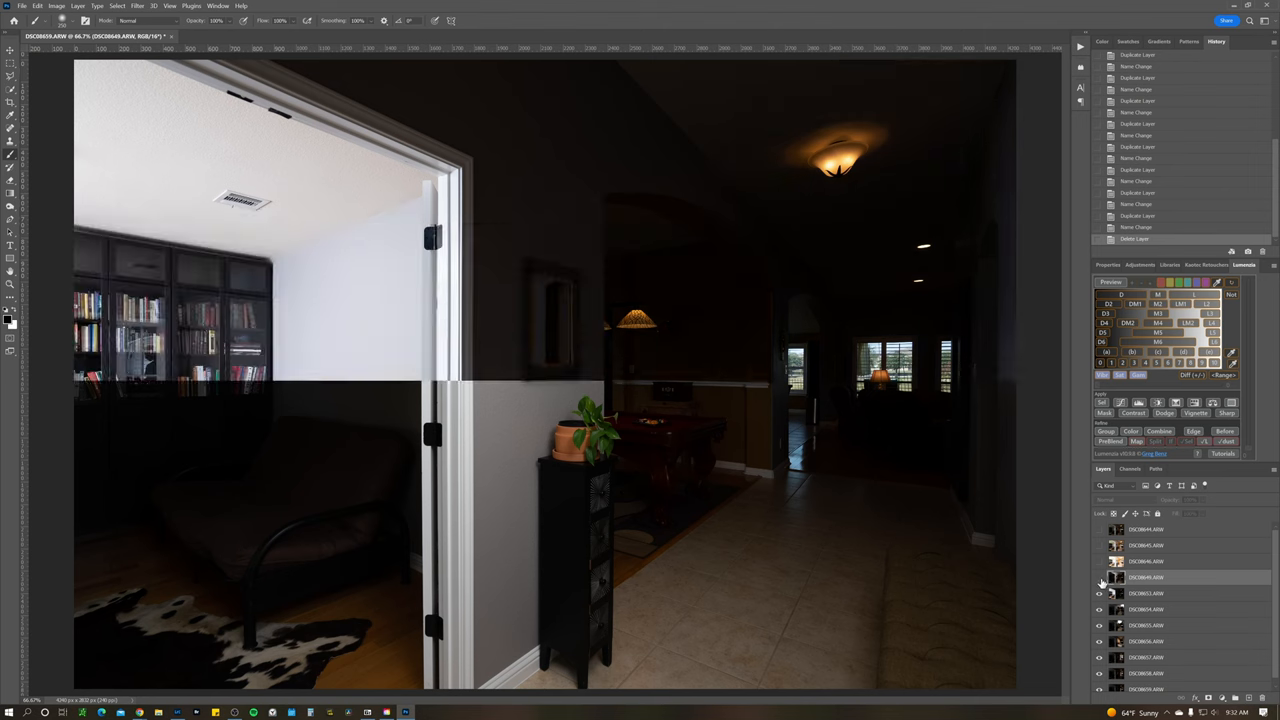
left_click(1099, 577)
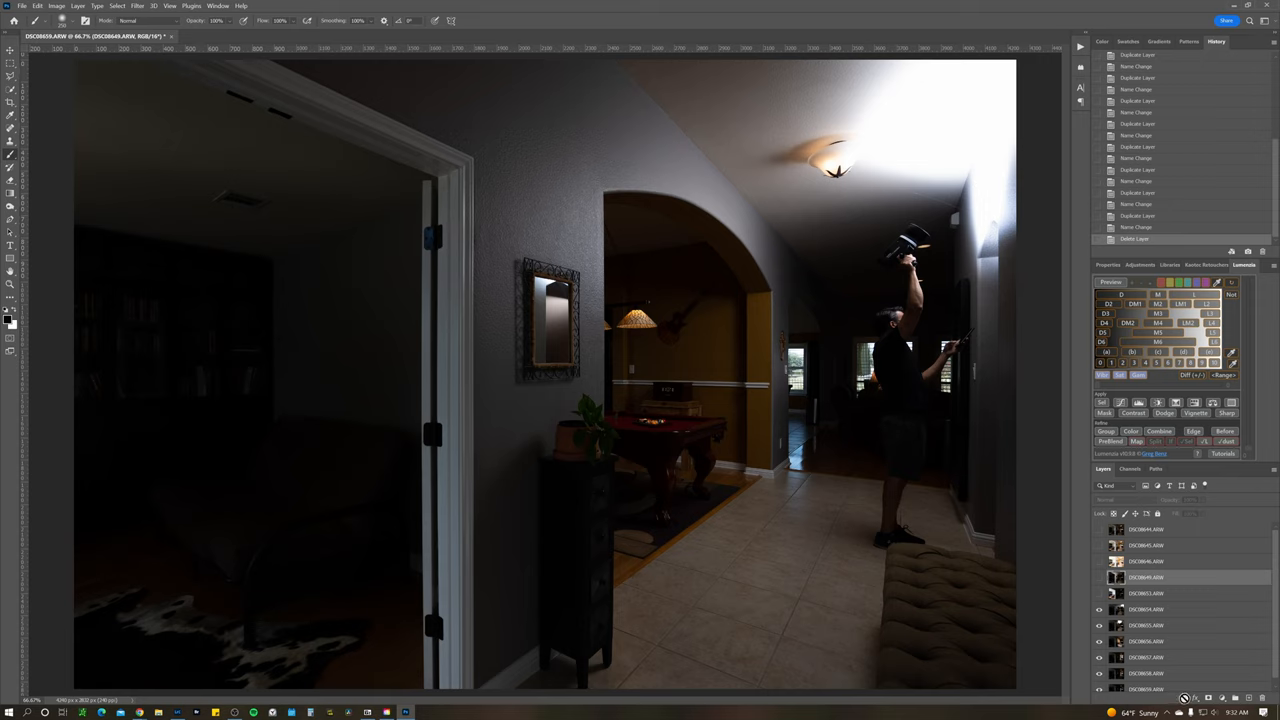
left_click(1099, 618)
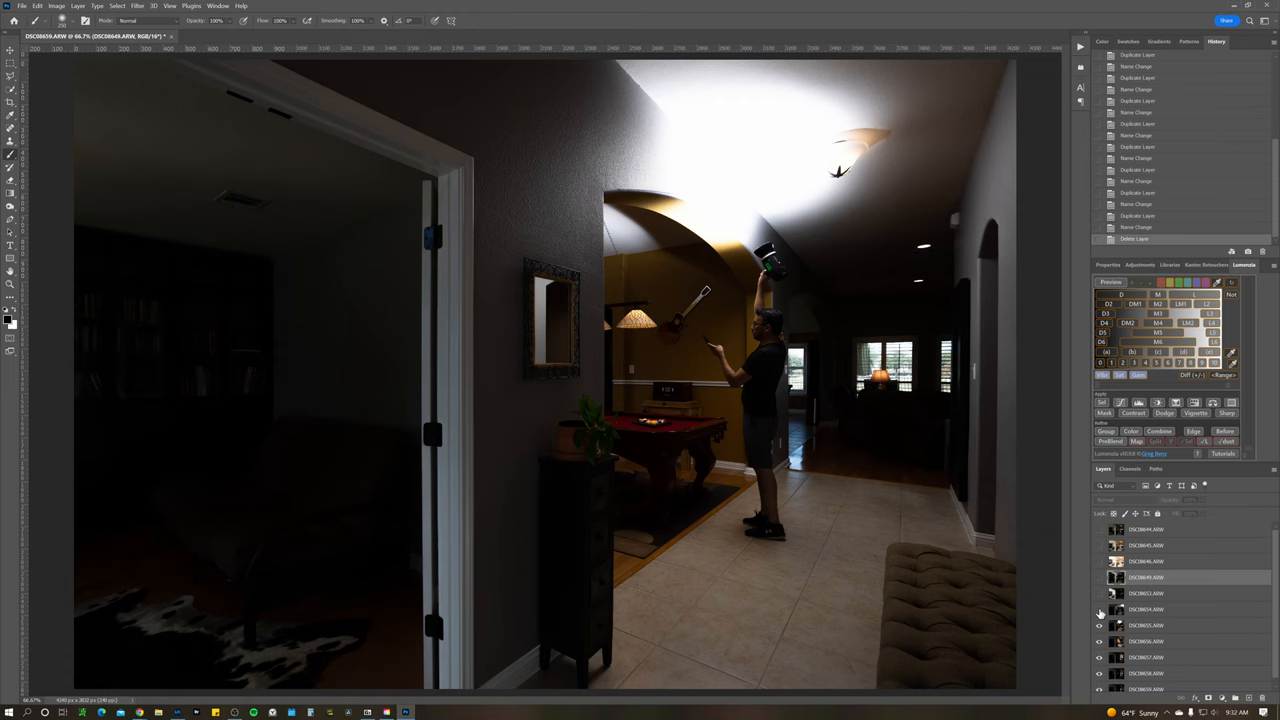
left_click(1100, 616)
type("HDR Ambient")
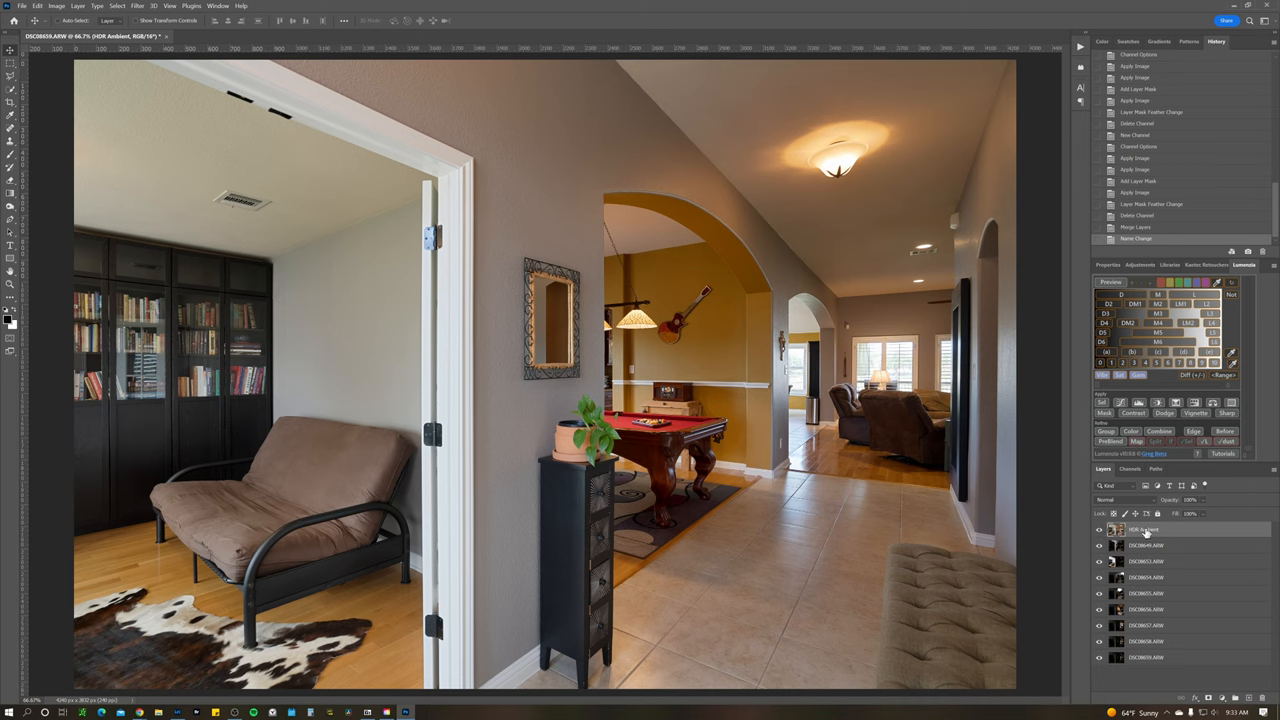
mouse_move(1109, 518)
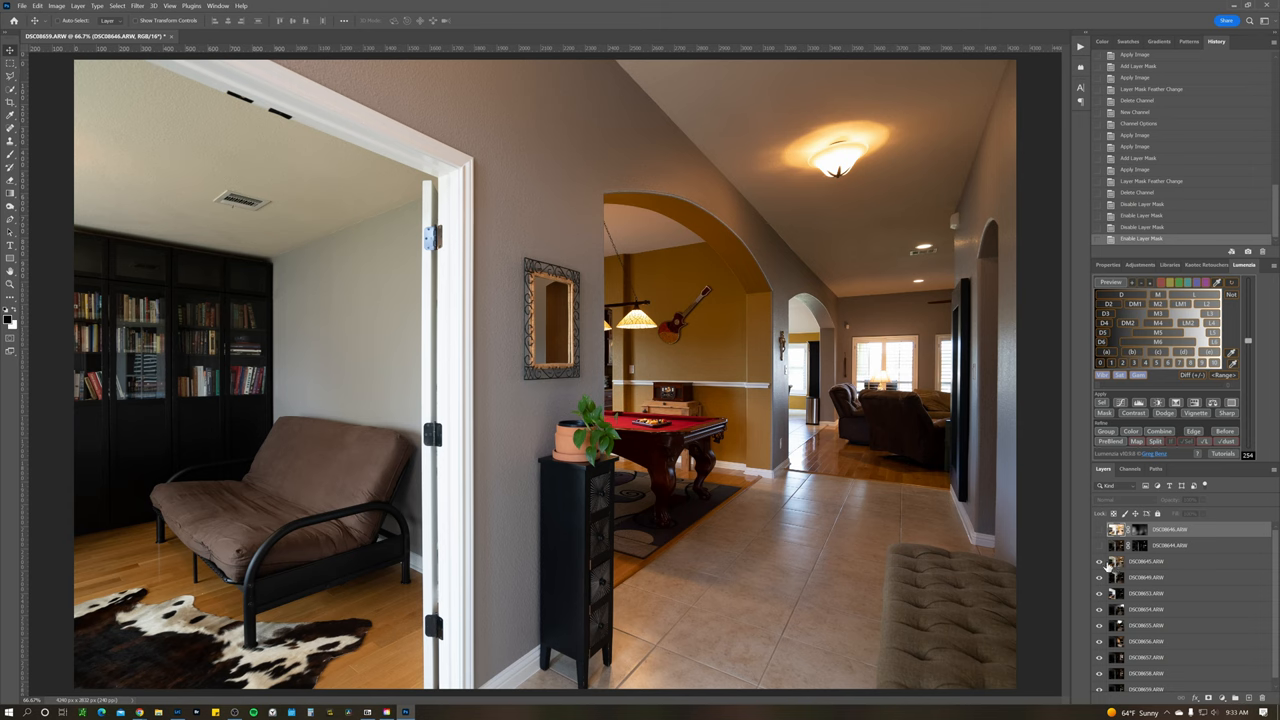
mouse_move(901, 357)
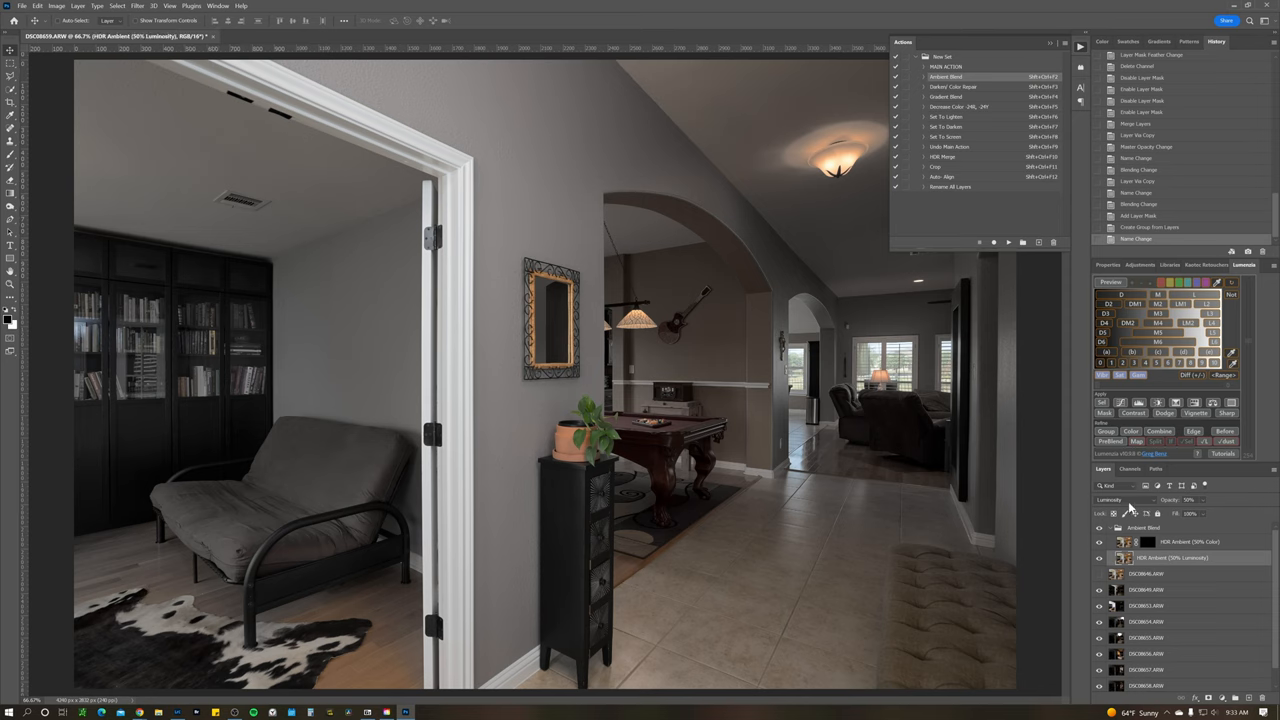
Select the 50% Color-blended copy of HDR Ambient.
left_click(1170, 541)
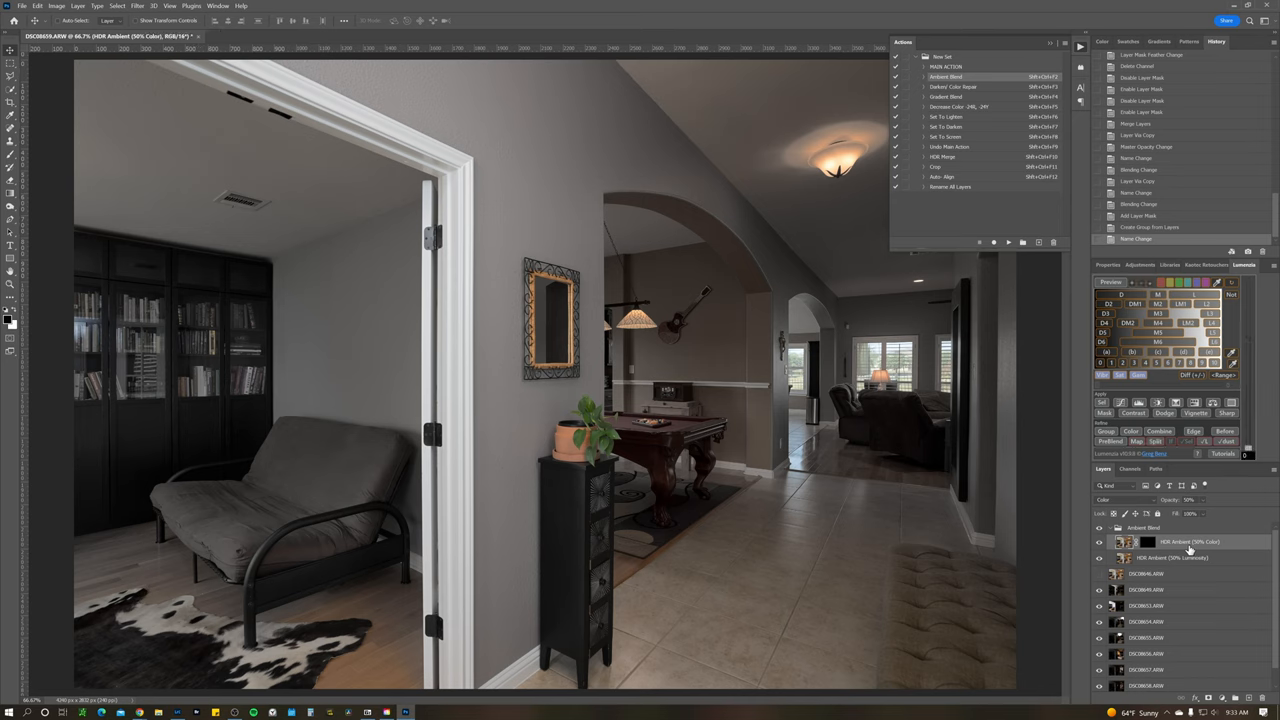
mouse_move(1190, 546)
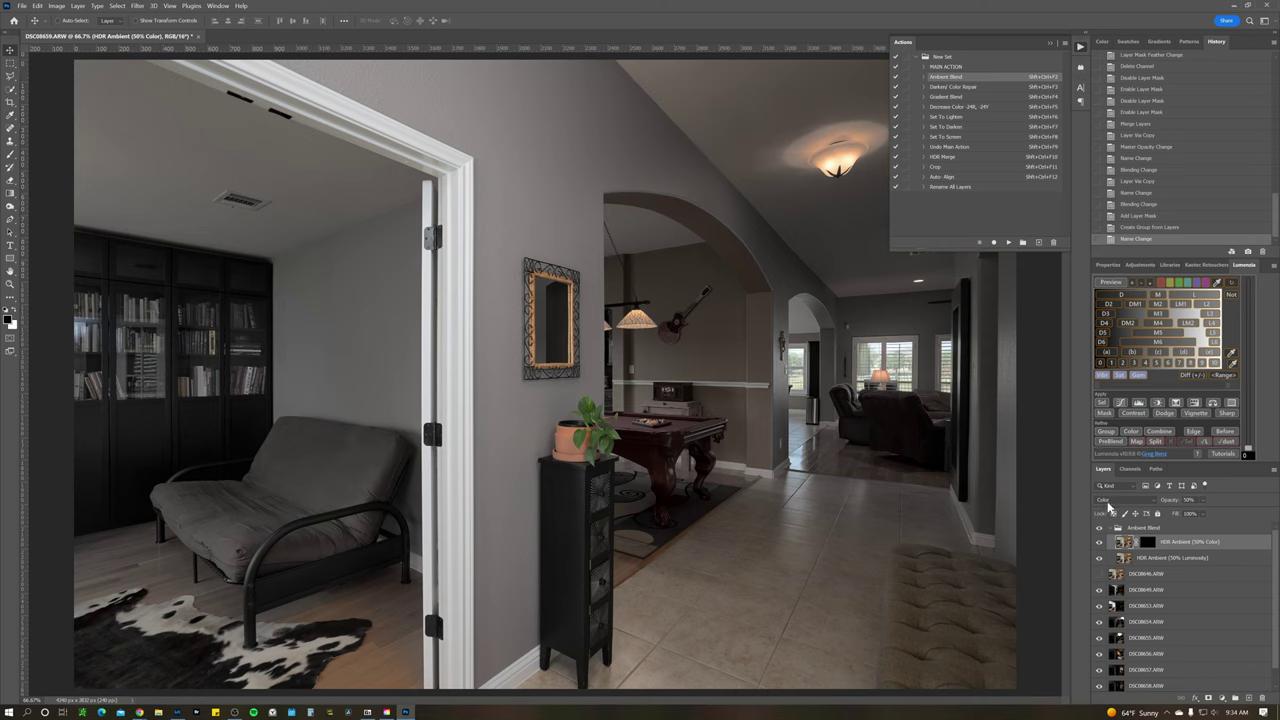
mouse_move(1110, 512)
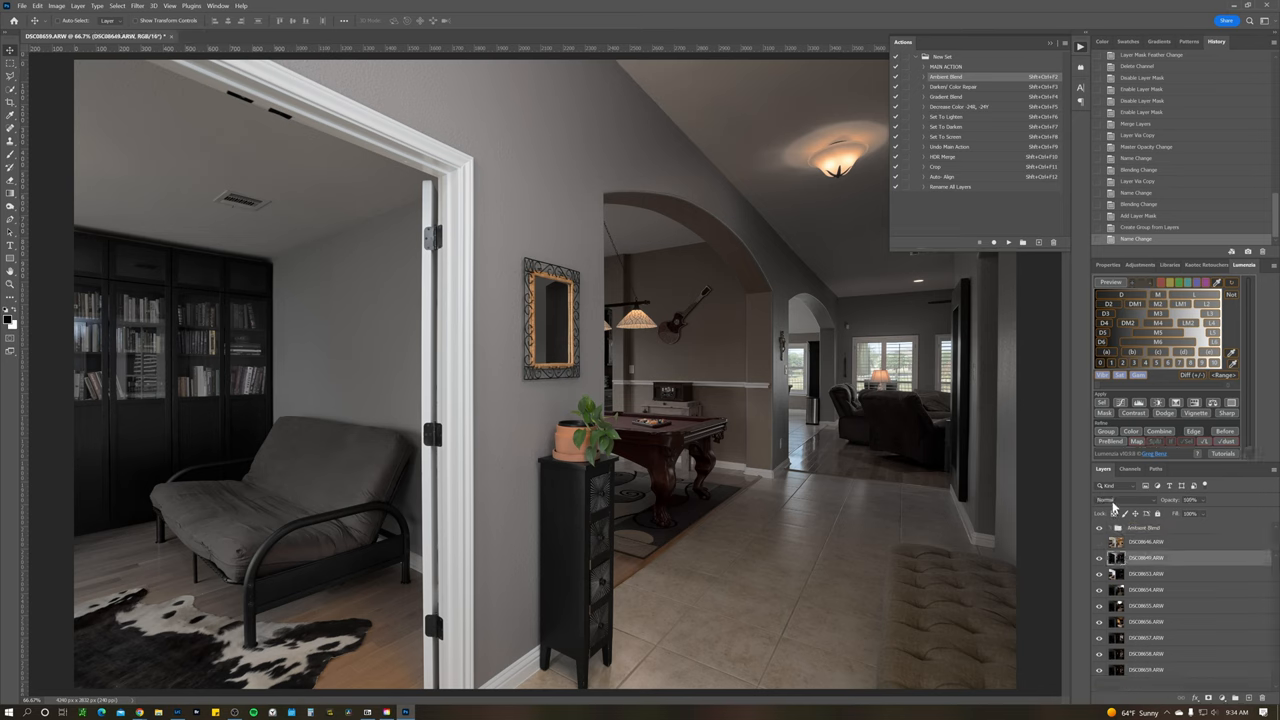
mouse_move(1112, 502)
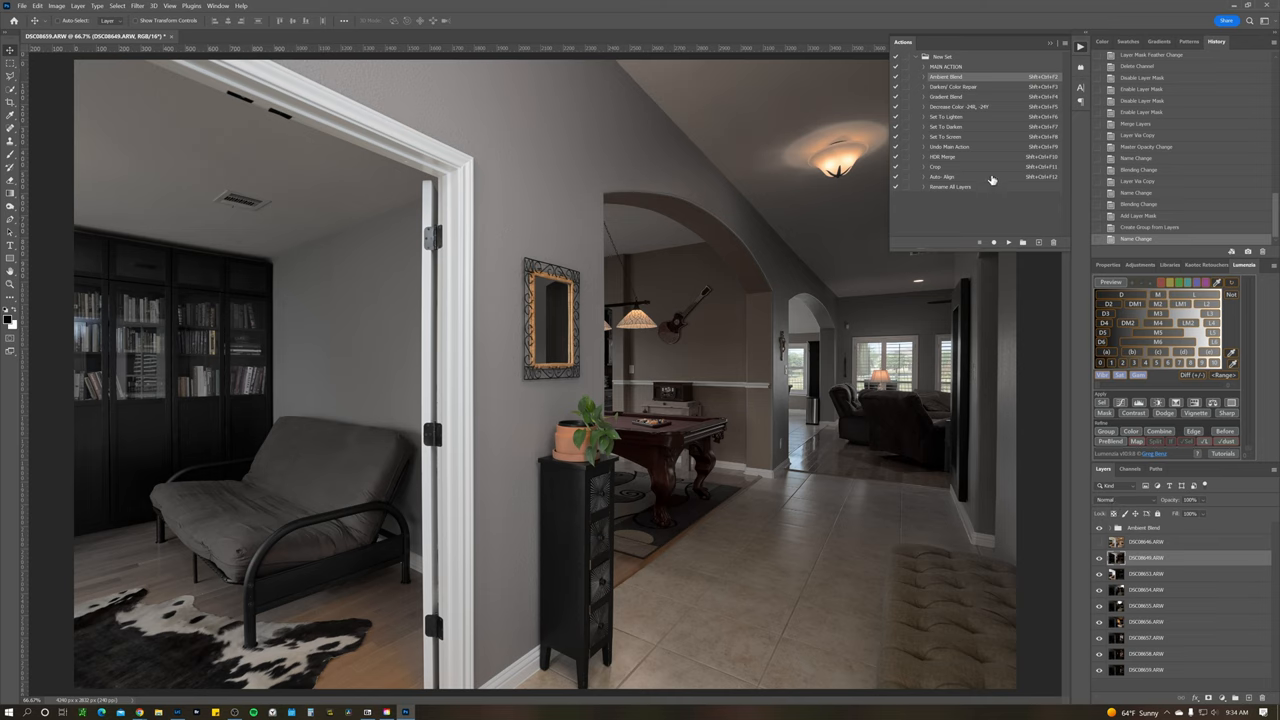
mouse_move(1138, 509)
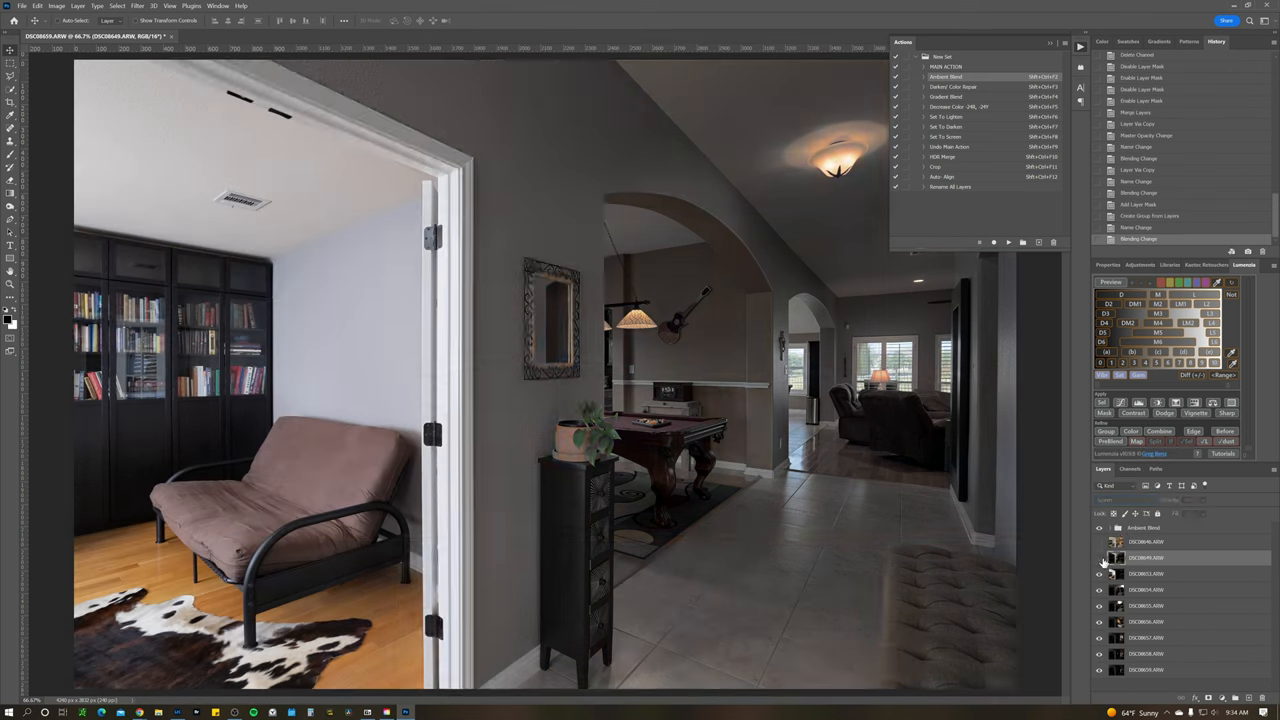
Toggle the brighter exposure layer to compare the left room with and without it.
left_click(1098, 558)
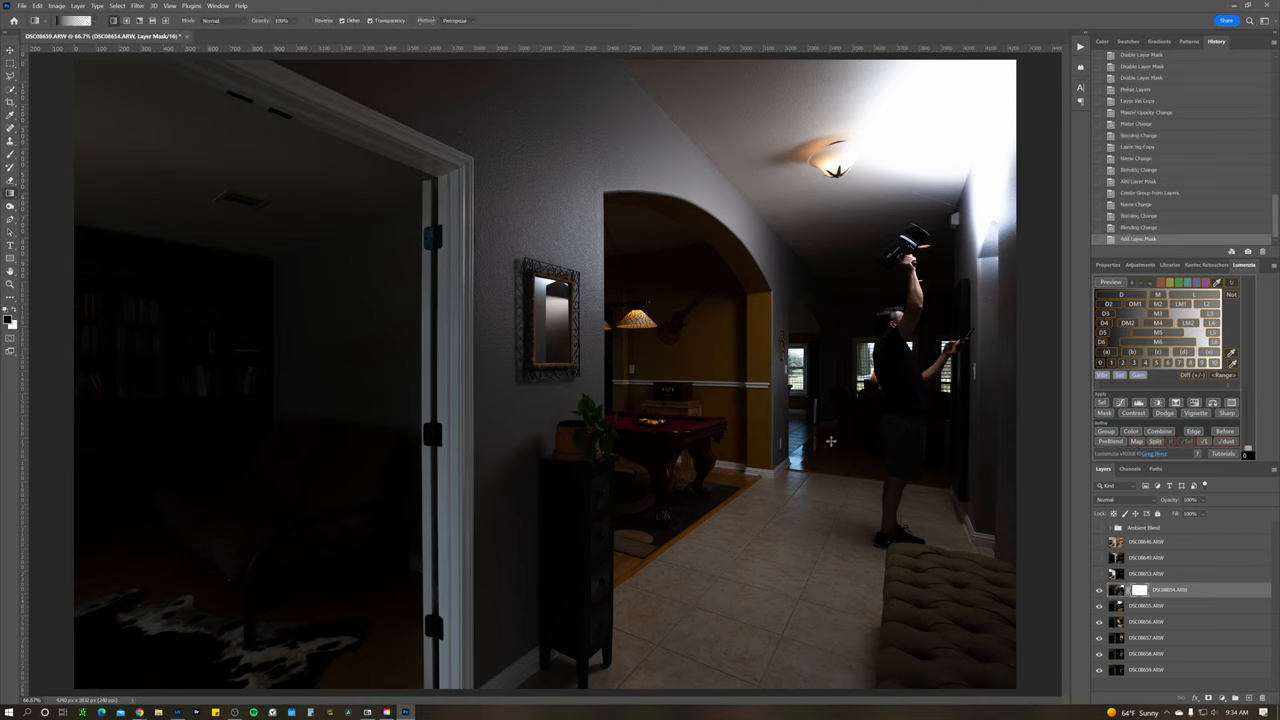
Begin masking the first flash pop so its light is limited to the hallway.
left_click(93, 22)
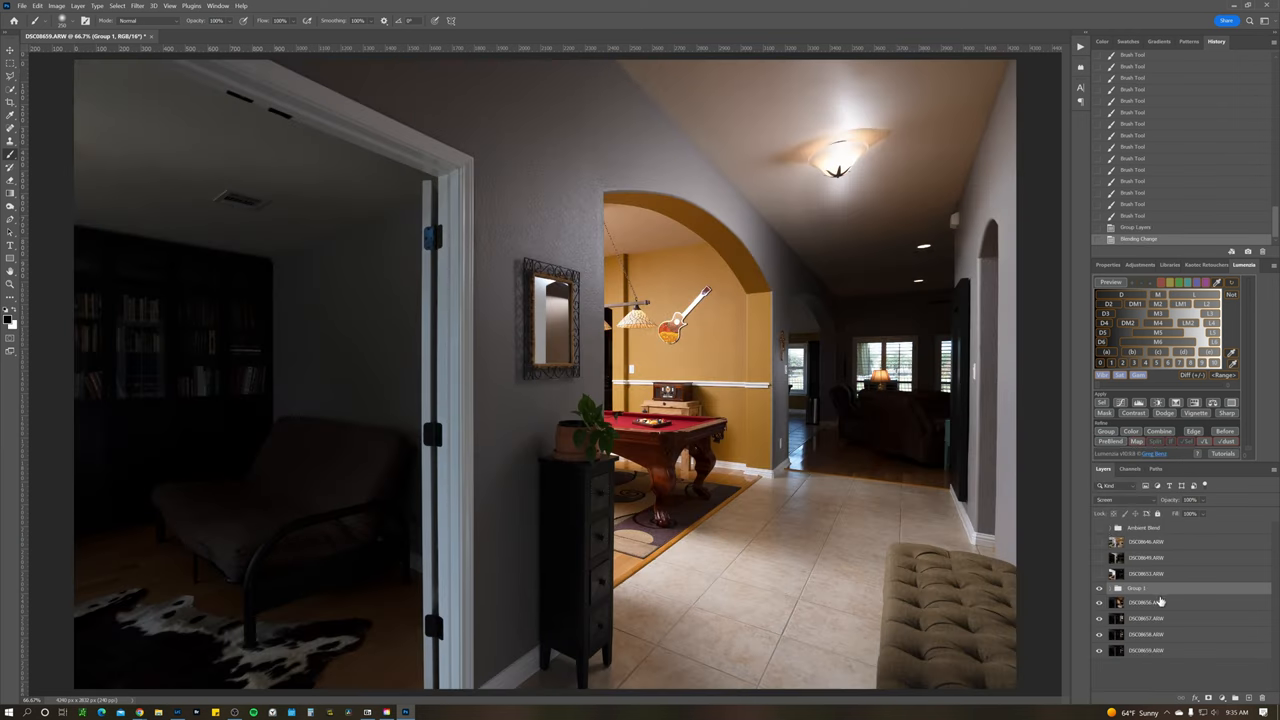
Set the flash pop group to Screen and reveal the ambient blend beneath it.
left_click(1148, 613)
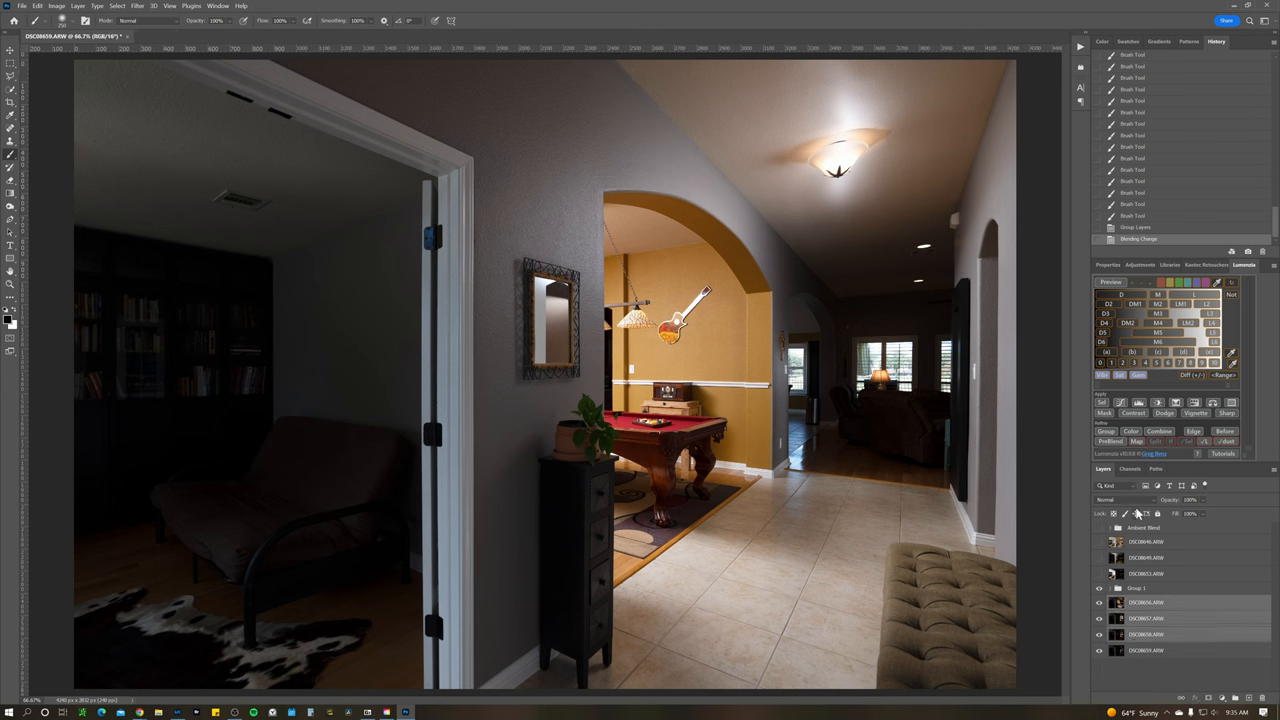
left_click(1118, 500)
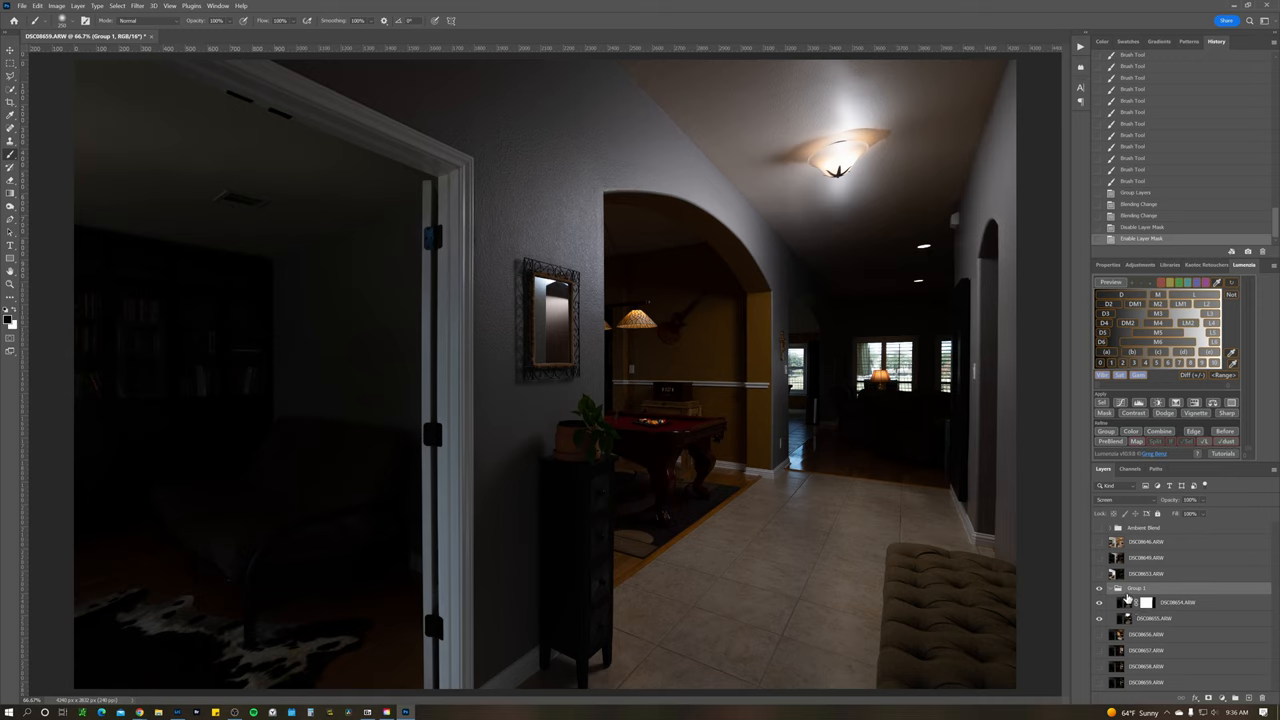
mouse_move(1100, 647)
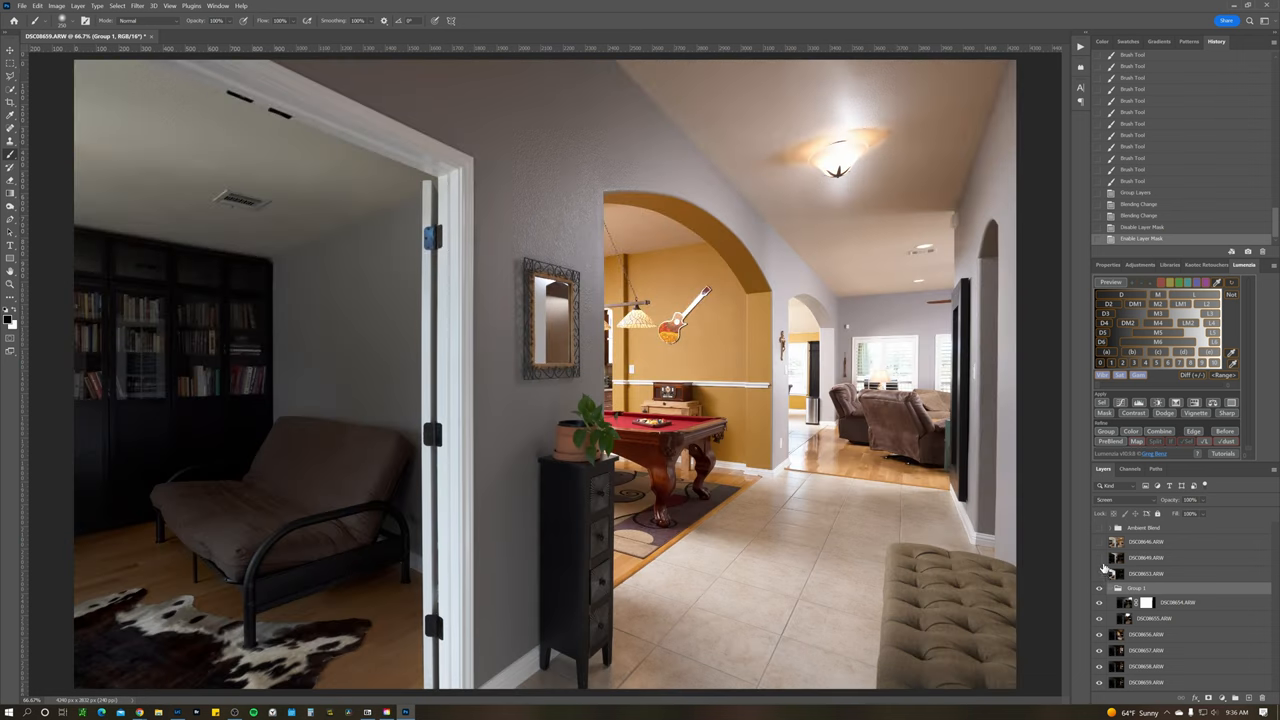
left_click(1099, 571)
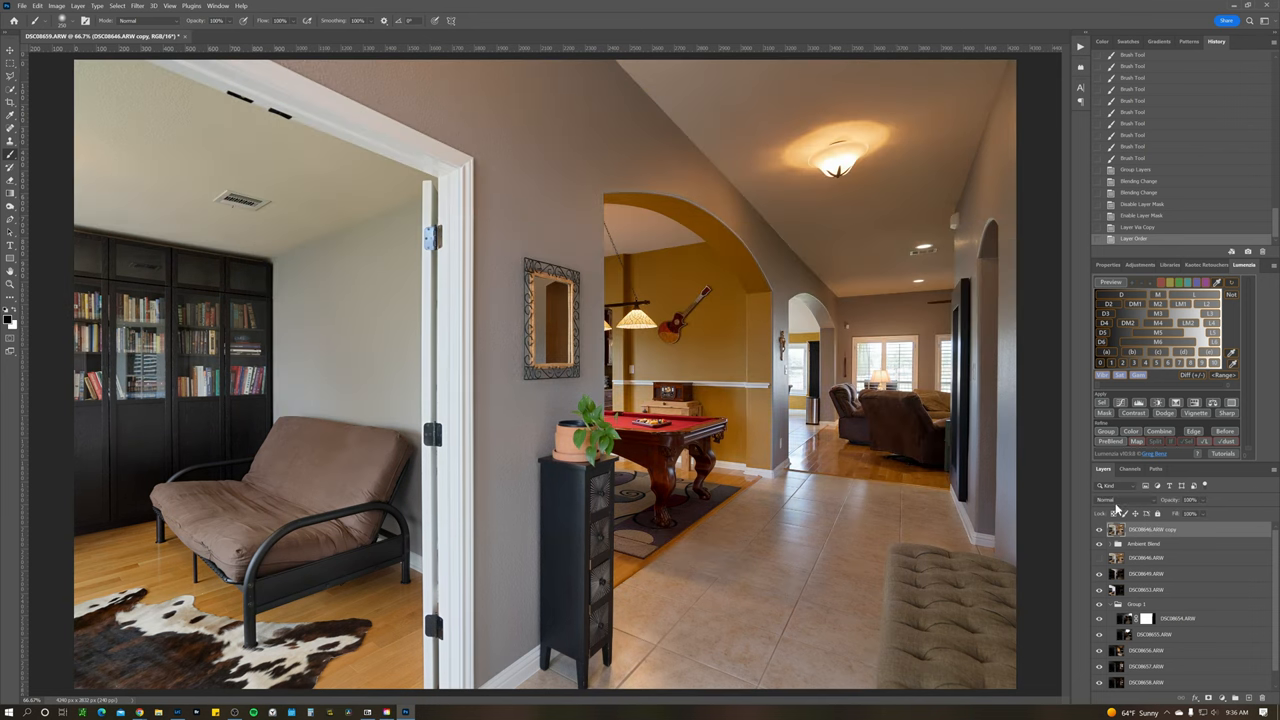
Set the ambient layer copy to Luminosity and raise its exposure to +0.65 in Camera Raw.
left_click(1115, 499)
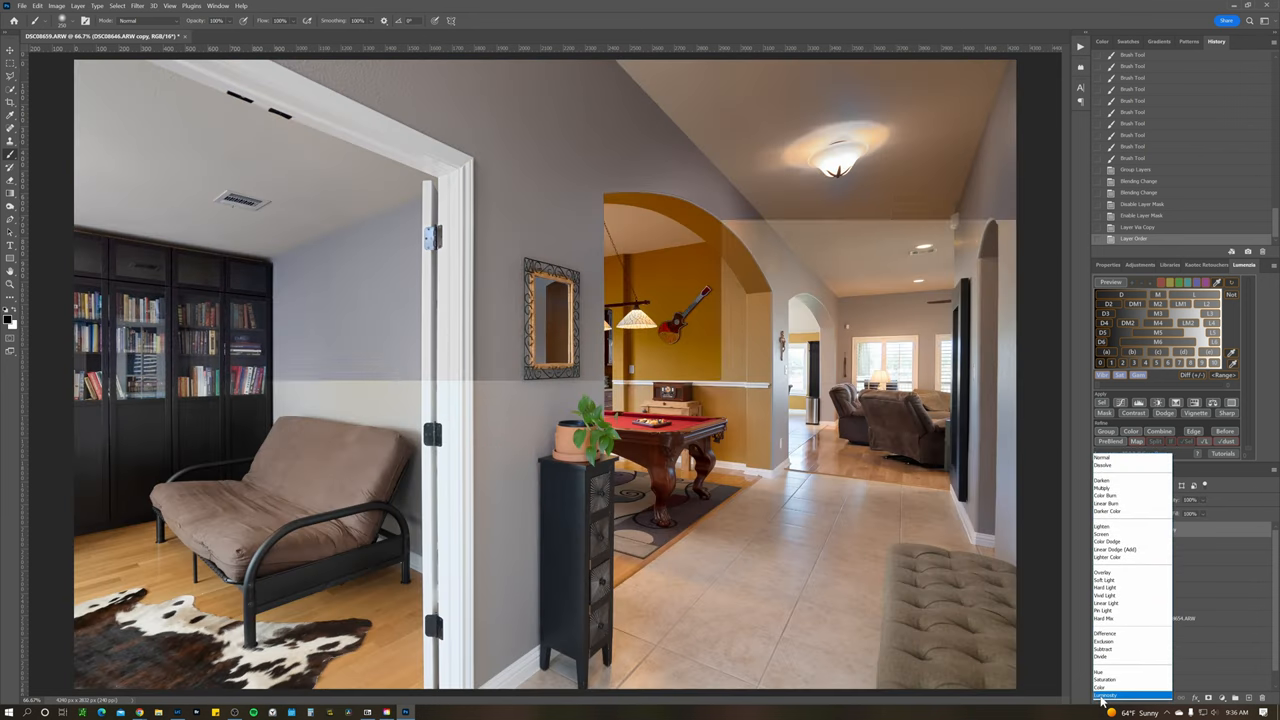
left_click(1098, 695)
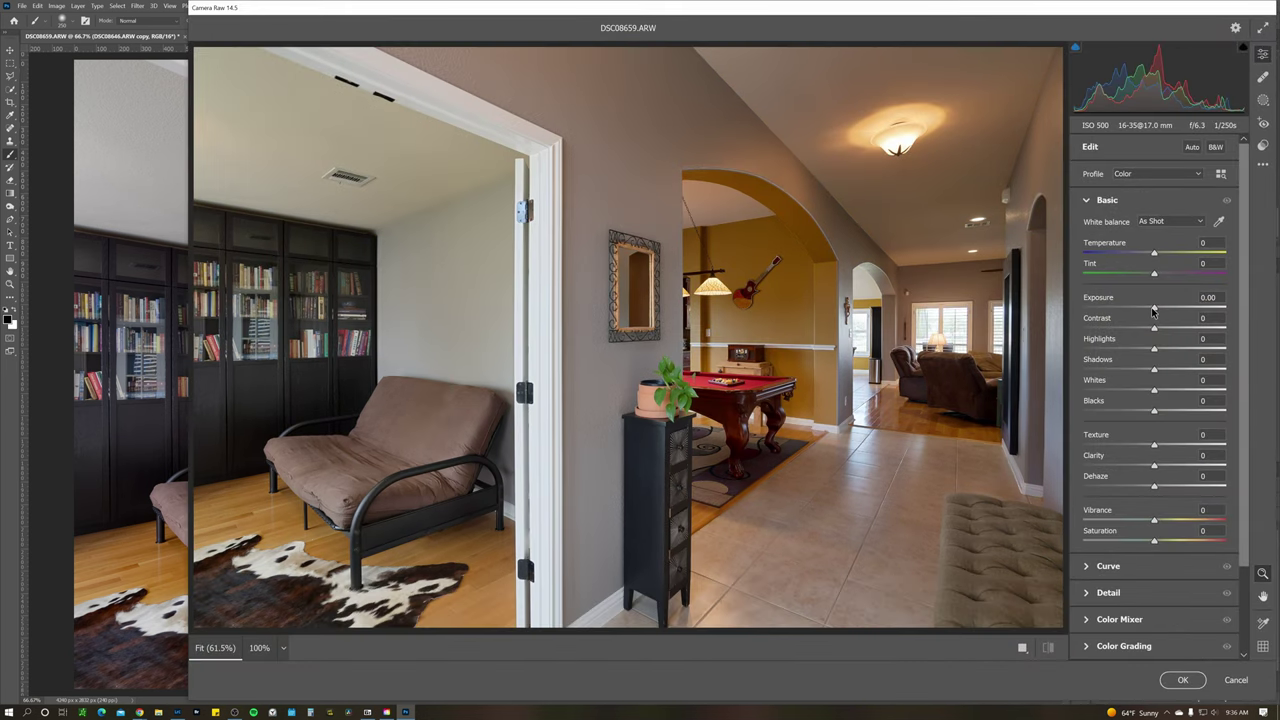
left_click_drag(1153, 308, 1165, 308)
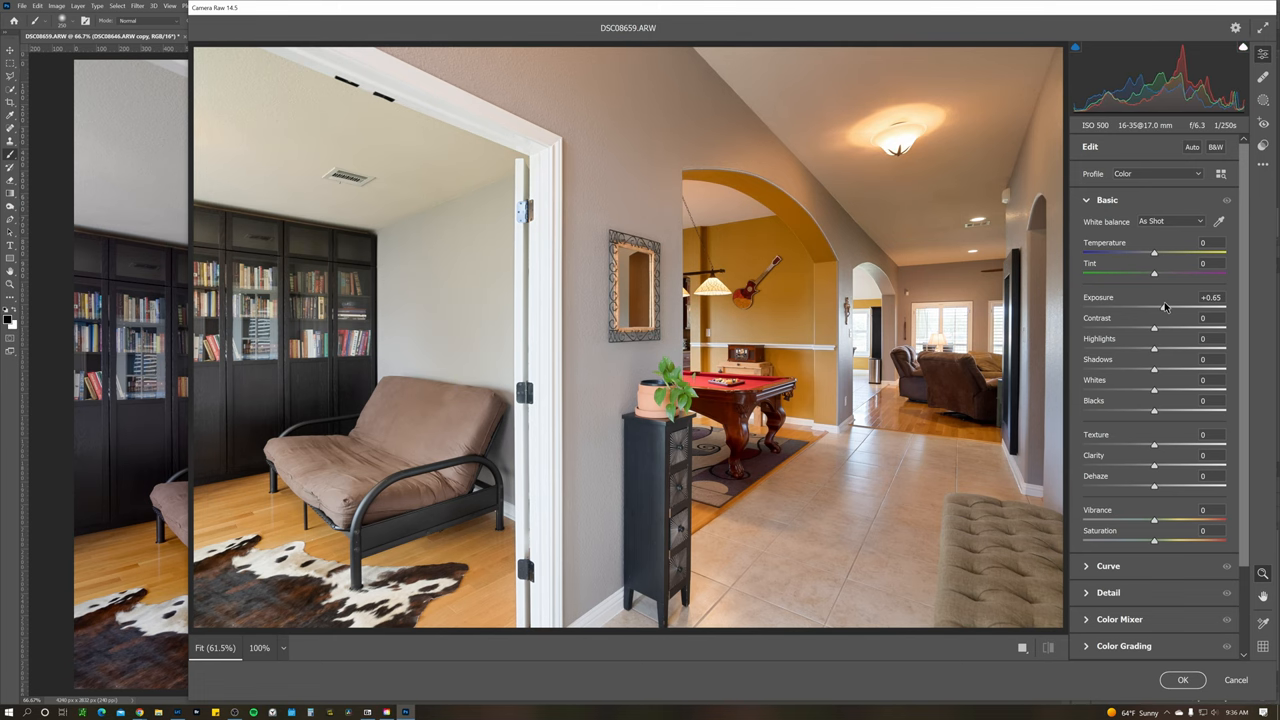
left_click(1183, 680)
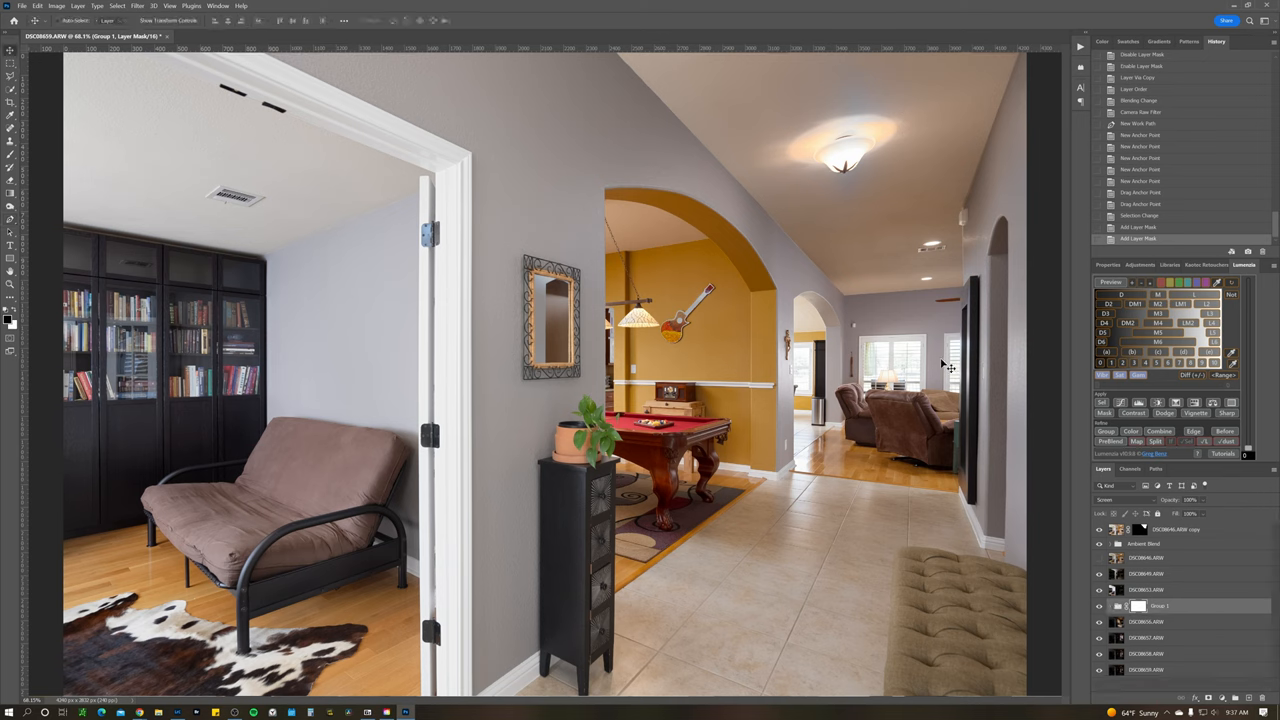
Paint the brightened copy's mask in around the ceiling light with the Brush tool.
left_click(11, 78)
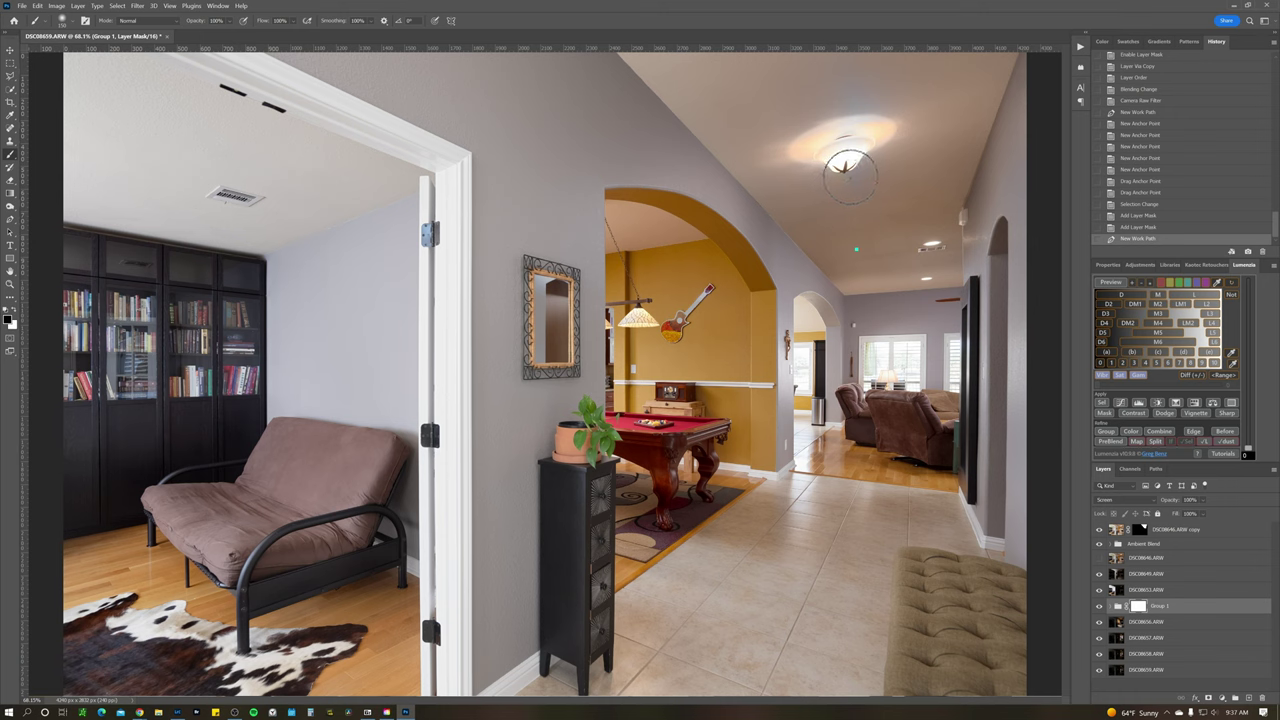
left_click_drag(850, 175, 810, 90)
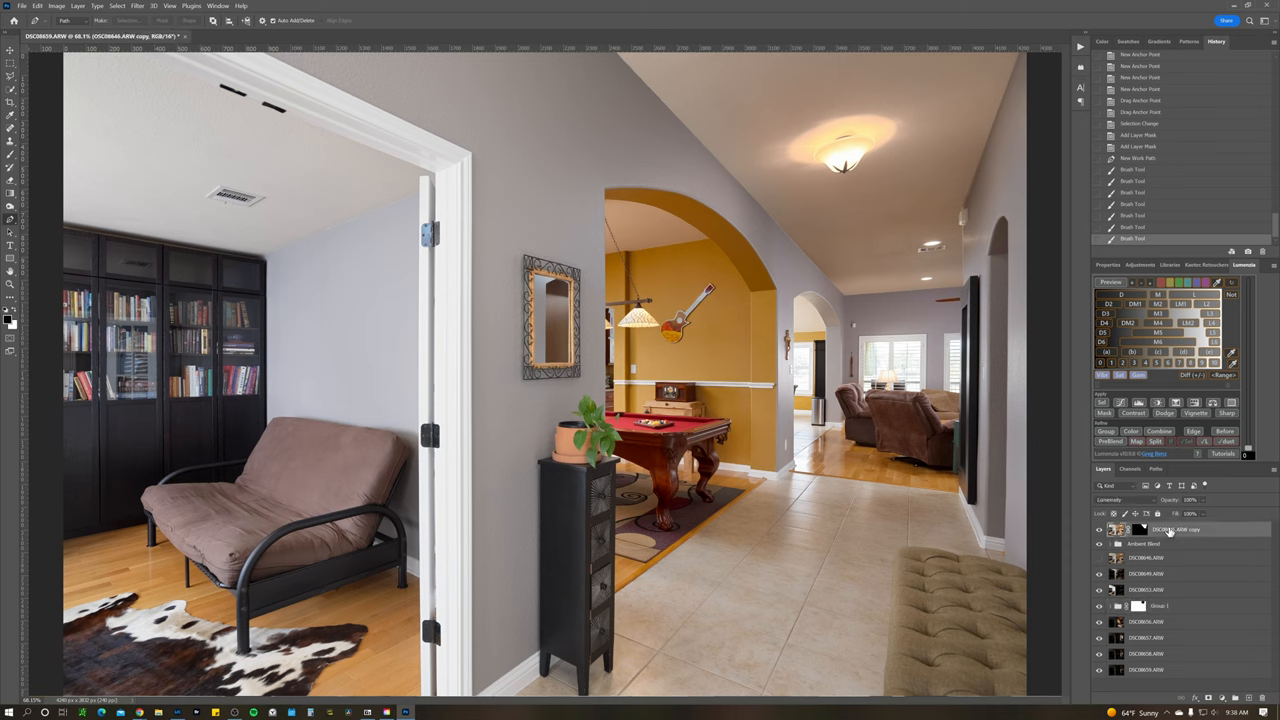
mouse_move(1165, 529)
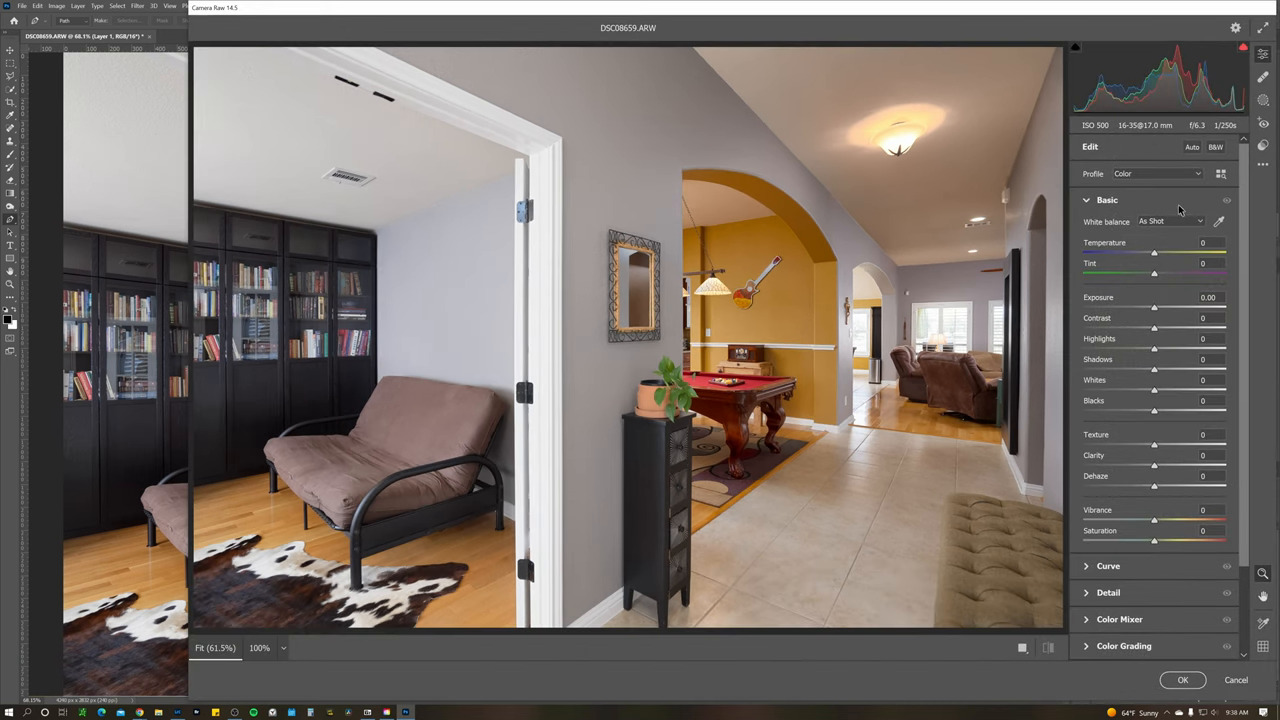
Apply Auto tone to Layer 1, raise exposure, contrast +29, highlights −38, shadows −4.
left_click(1195, 146)
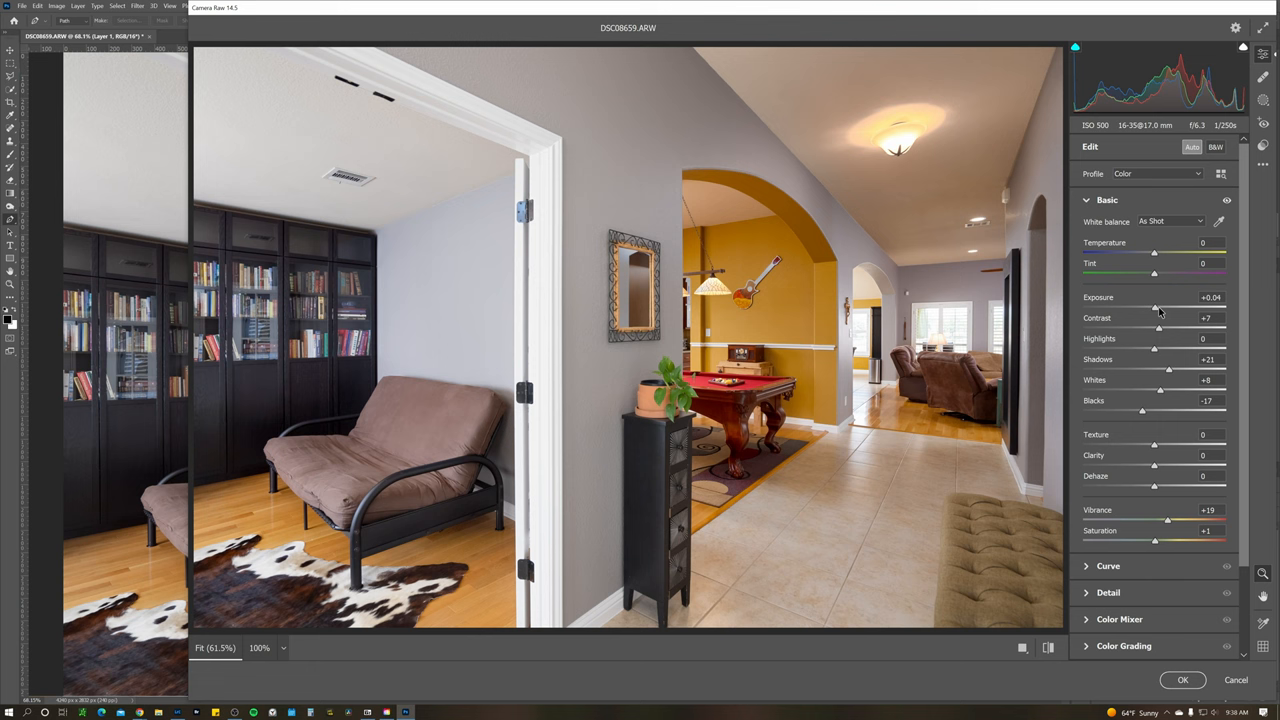
left_click_drag(1153, 308, 1158, 308)
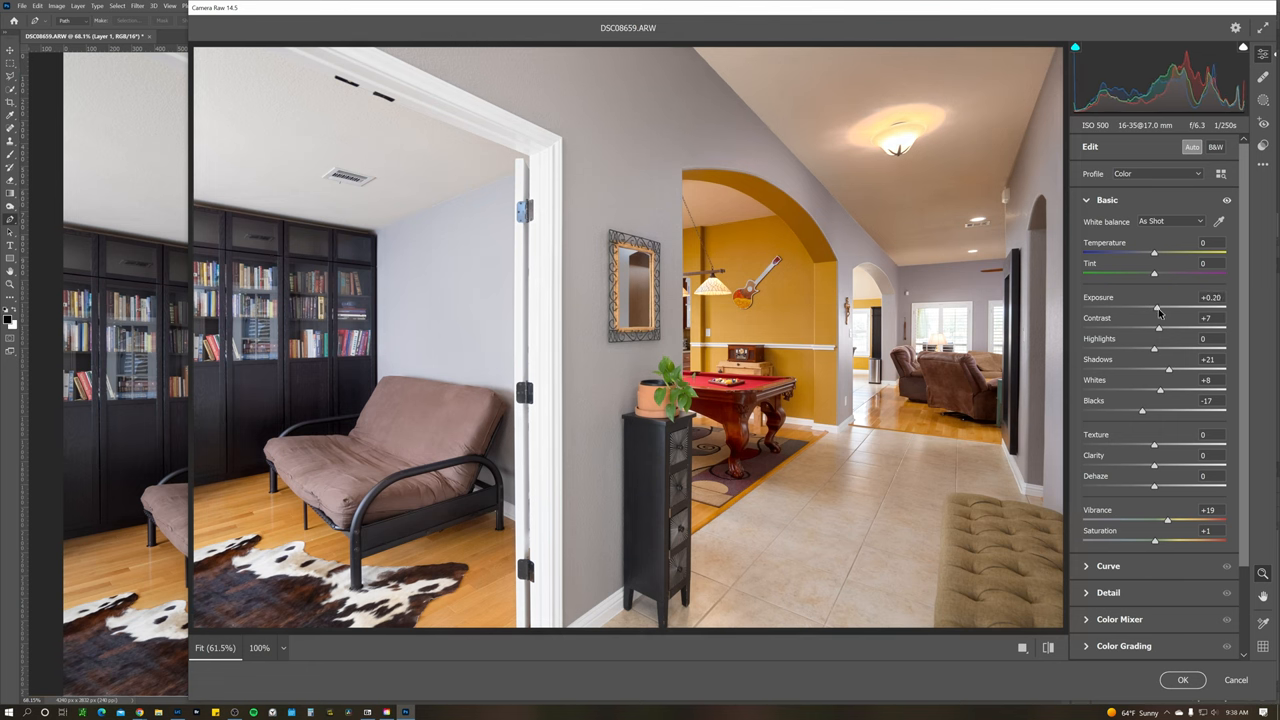
left_click_drag(1153, 328, 1176, 328)
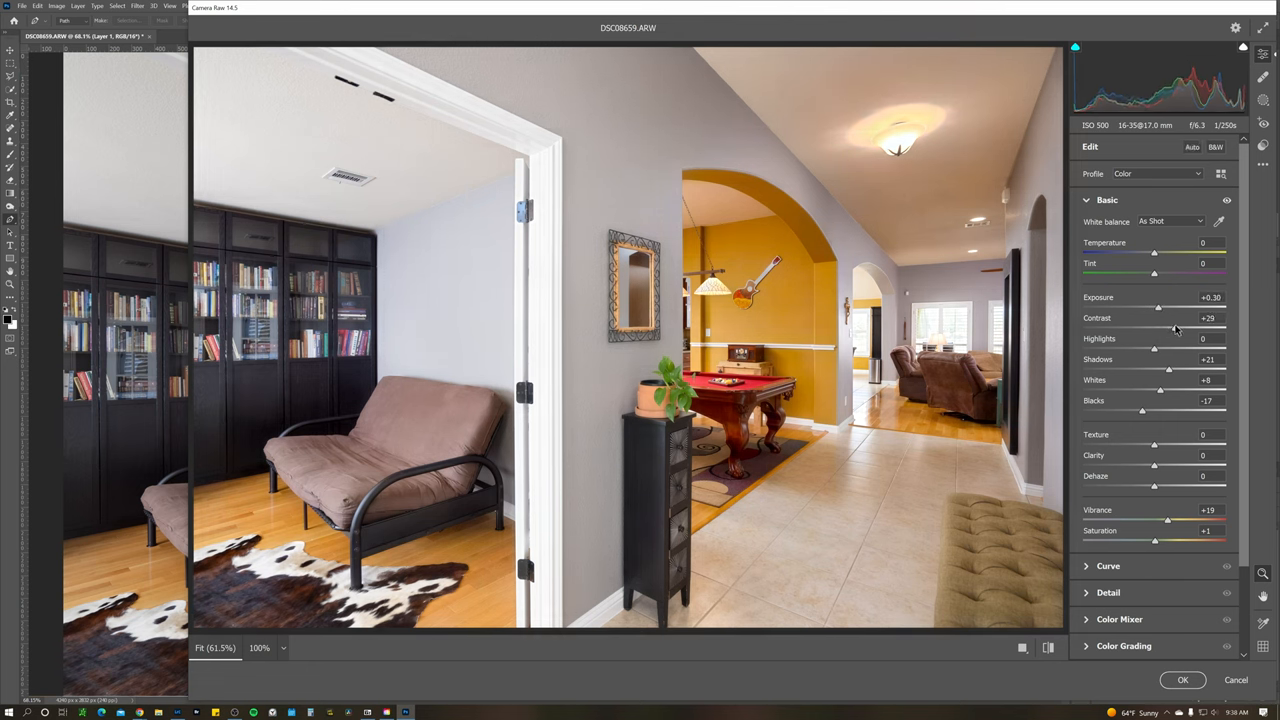
left_click_drag(1153, 348, 1142, 348)
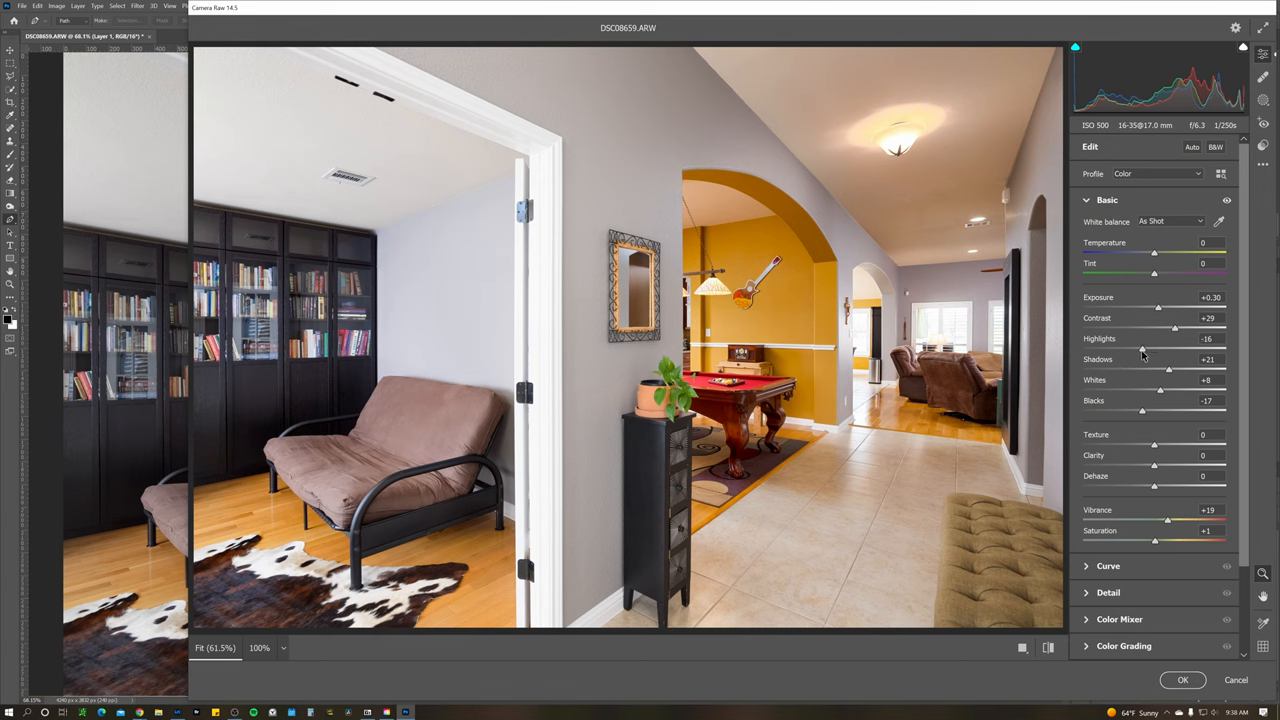
left_click_drag(1141, 349, 1108, 349)
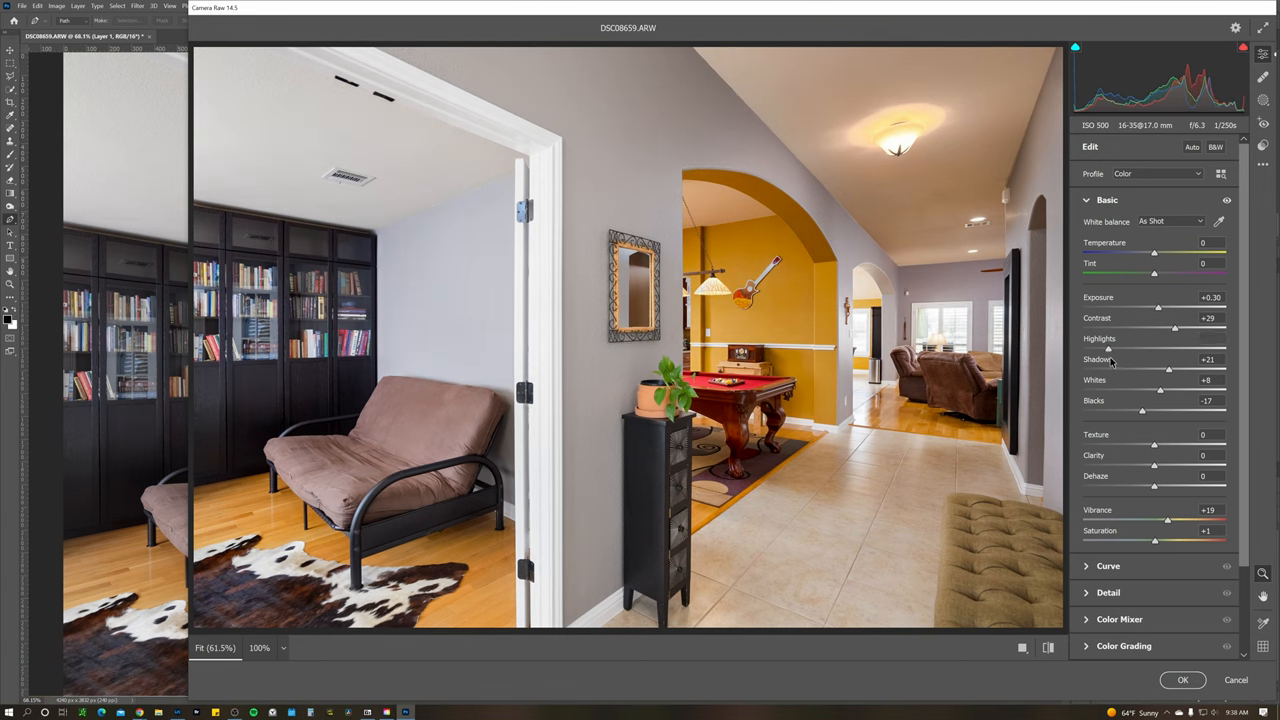
left_click_drag(1168, 349, 1122, 349)
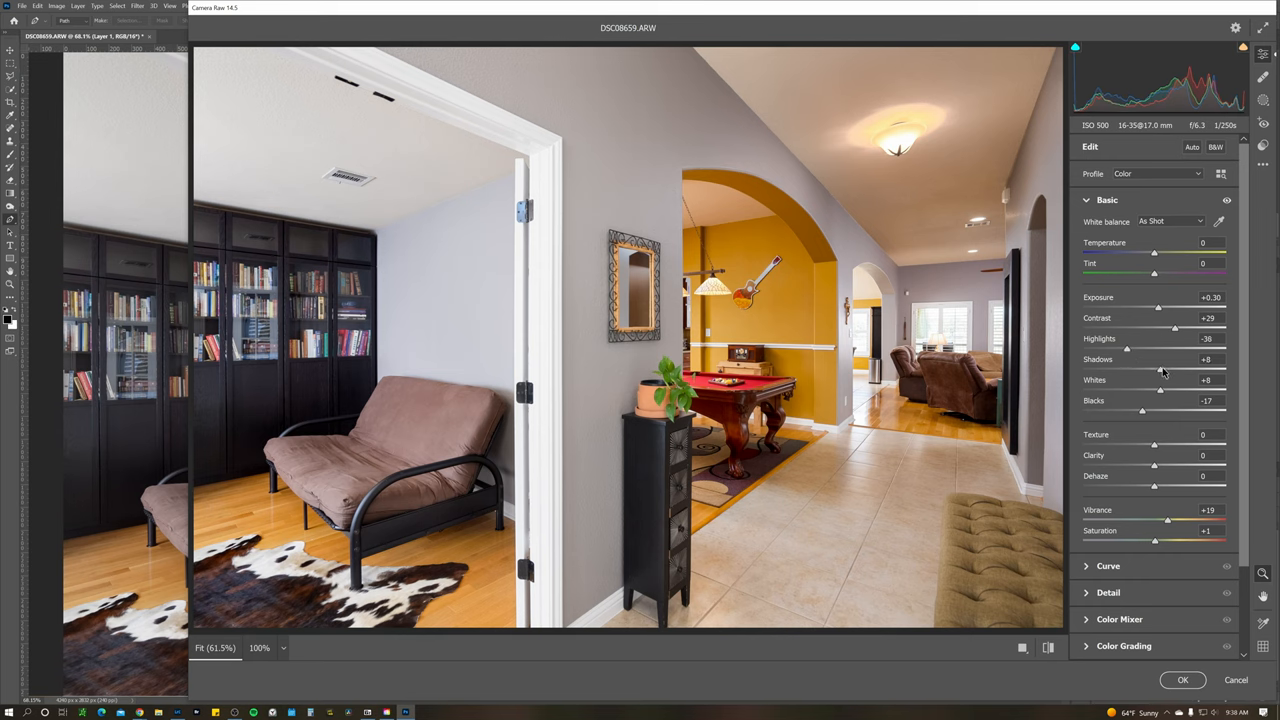
left_click_drag(1163, 369, 1152, 369)
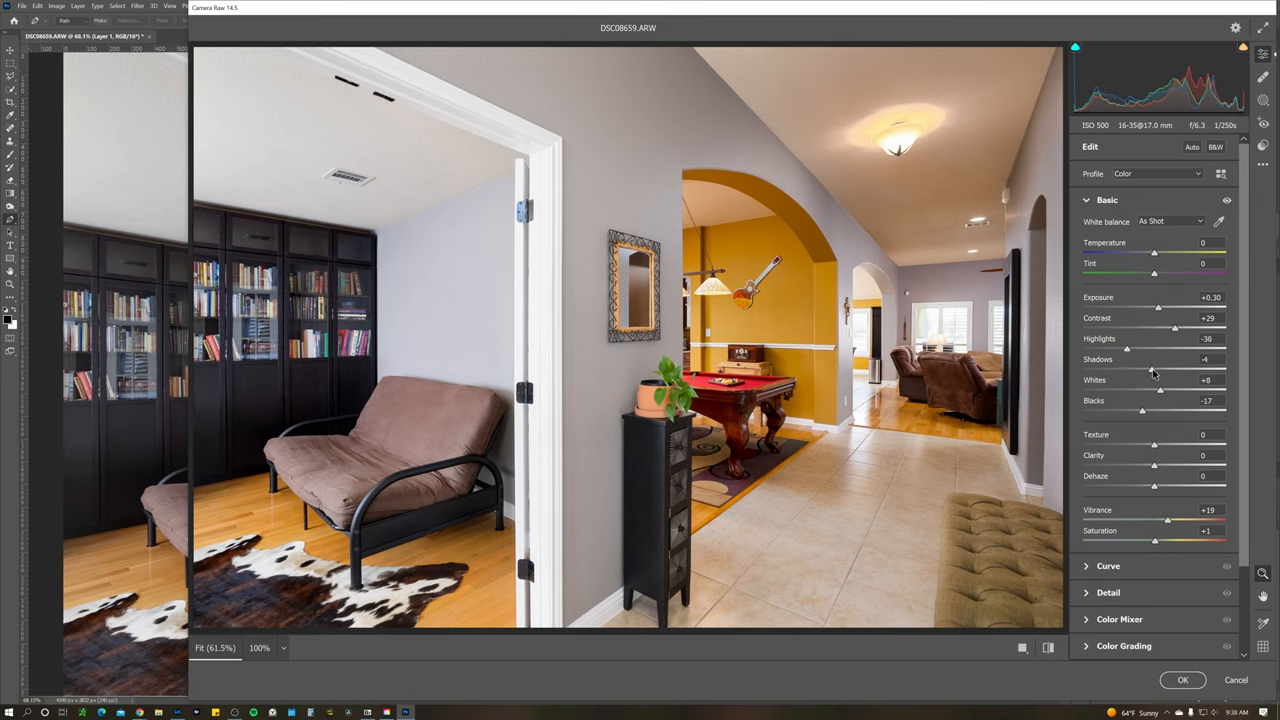
left_click(1182, 680)
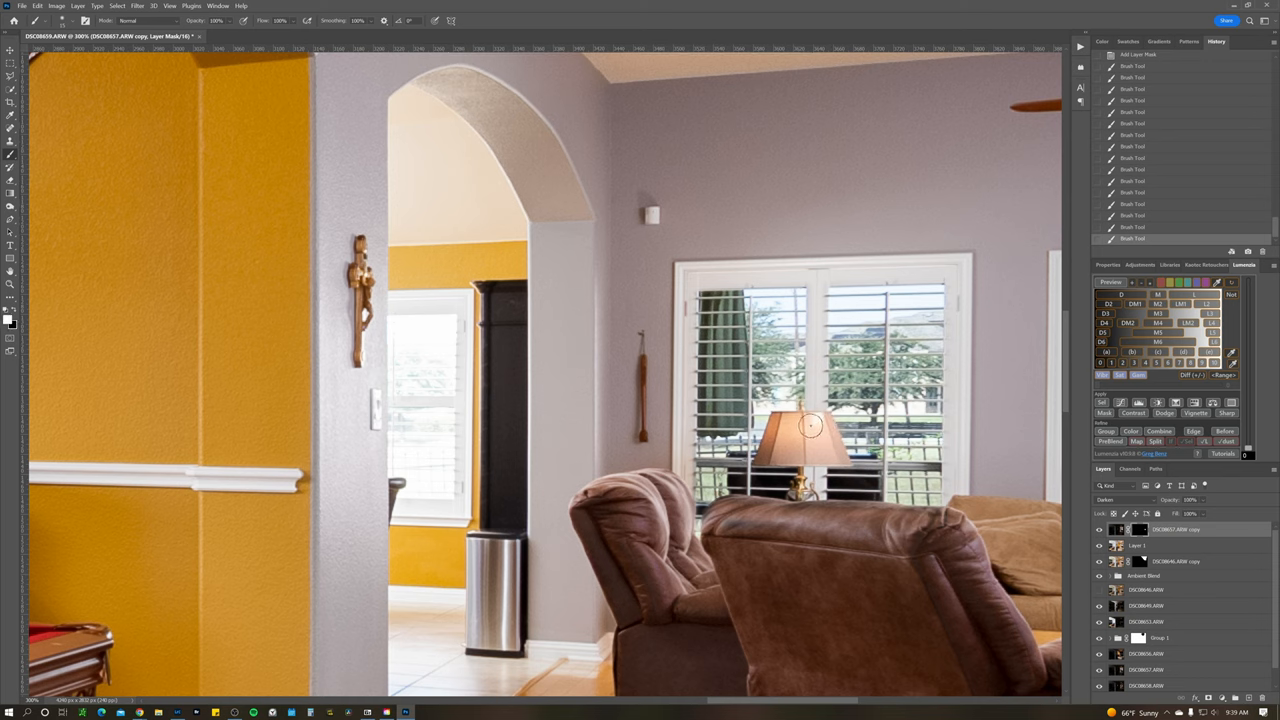
mouse_move(788, 423)
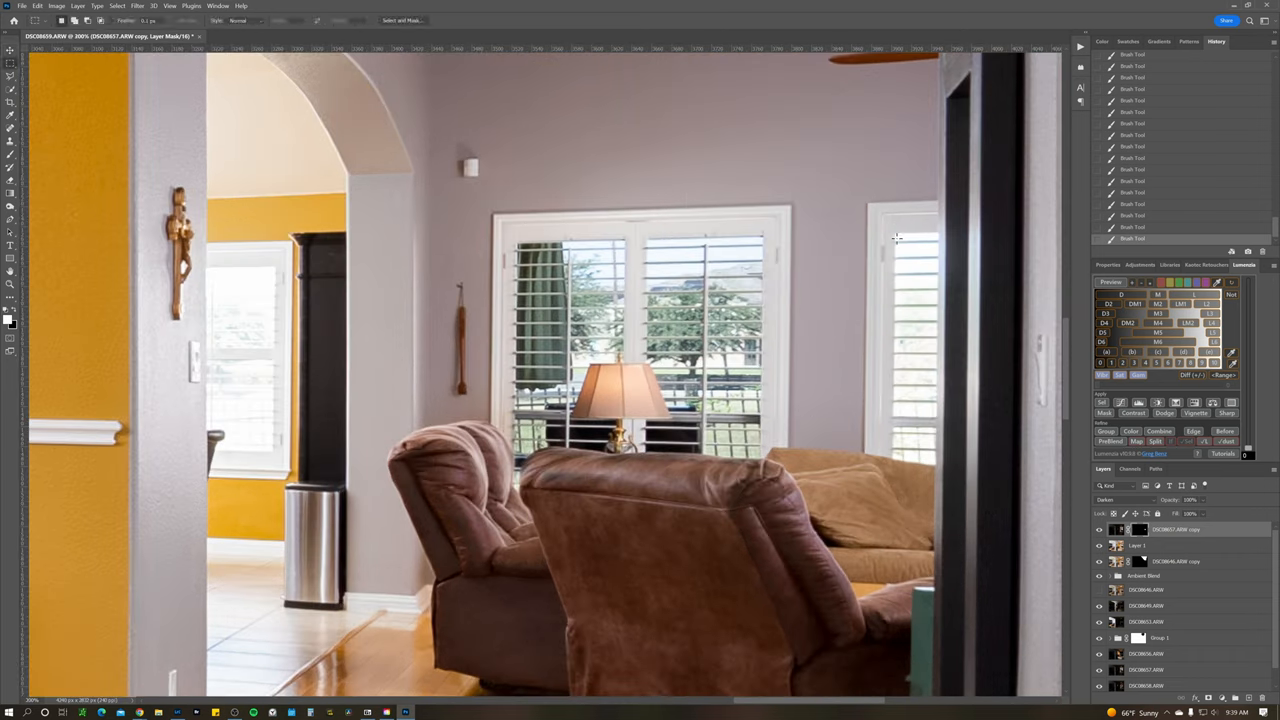
Draw a rectangular selection around the tall right-hand living-room window.
left_click_drag(895, 237, 933, 461)
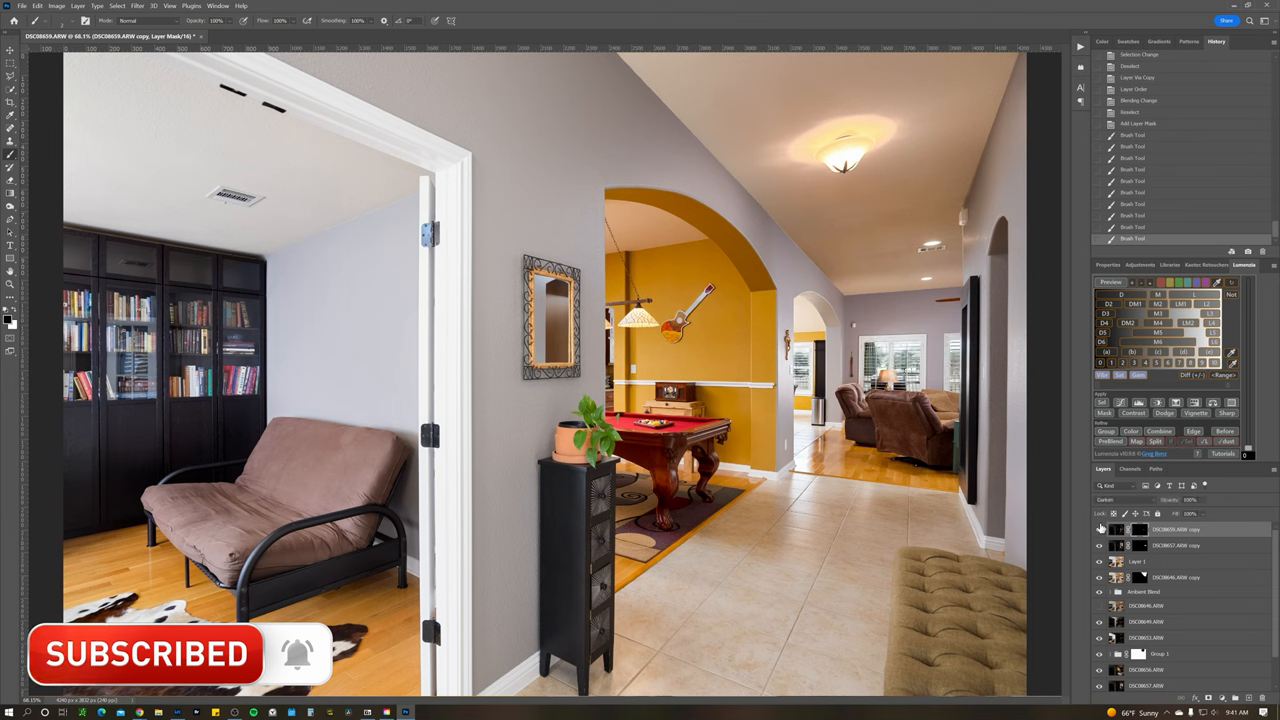
mouse_move(1185, 554)
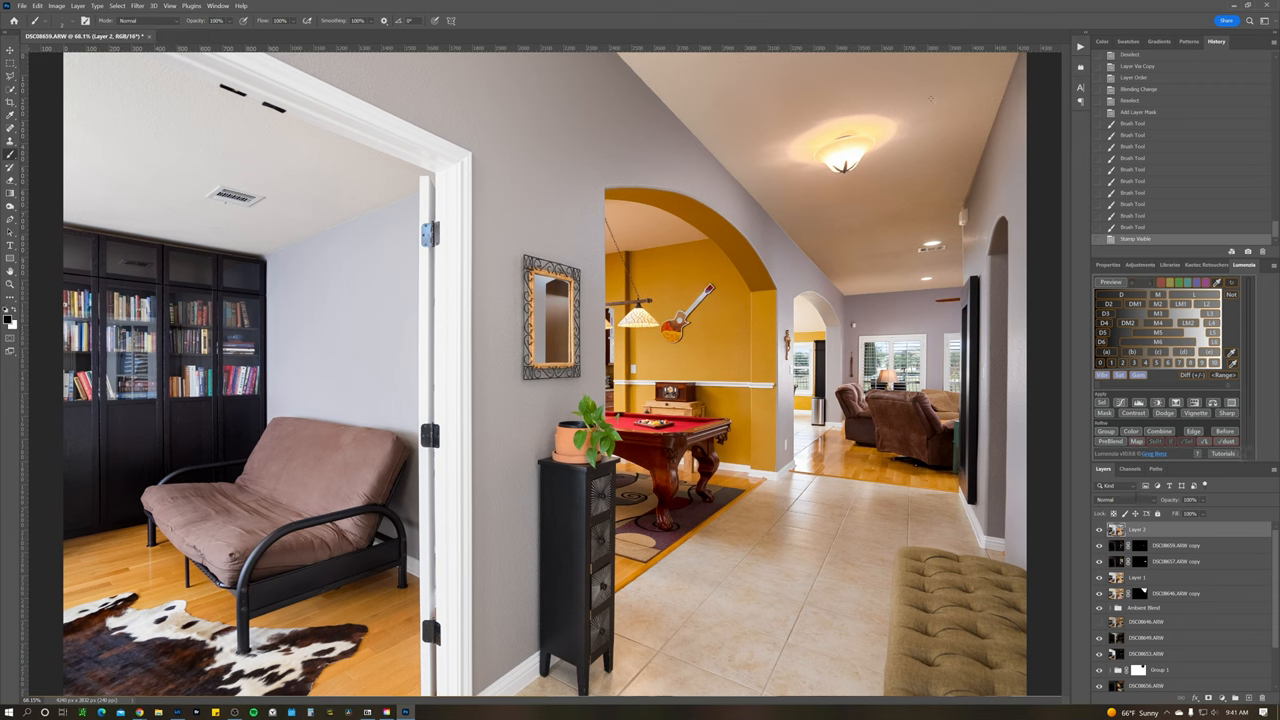
Run Raya Pro sharpening and confirm Unsharp Mask at 150%, 1.9 pixels.
left_click(212, 7)
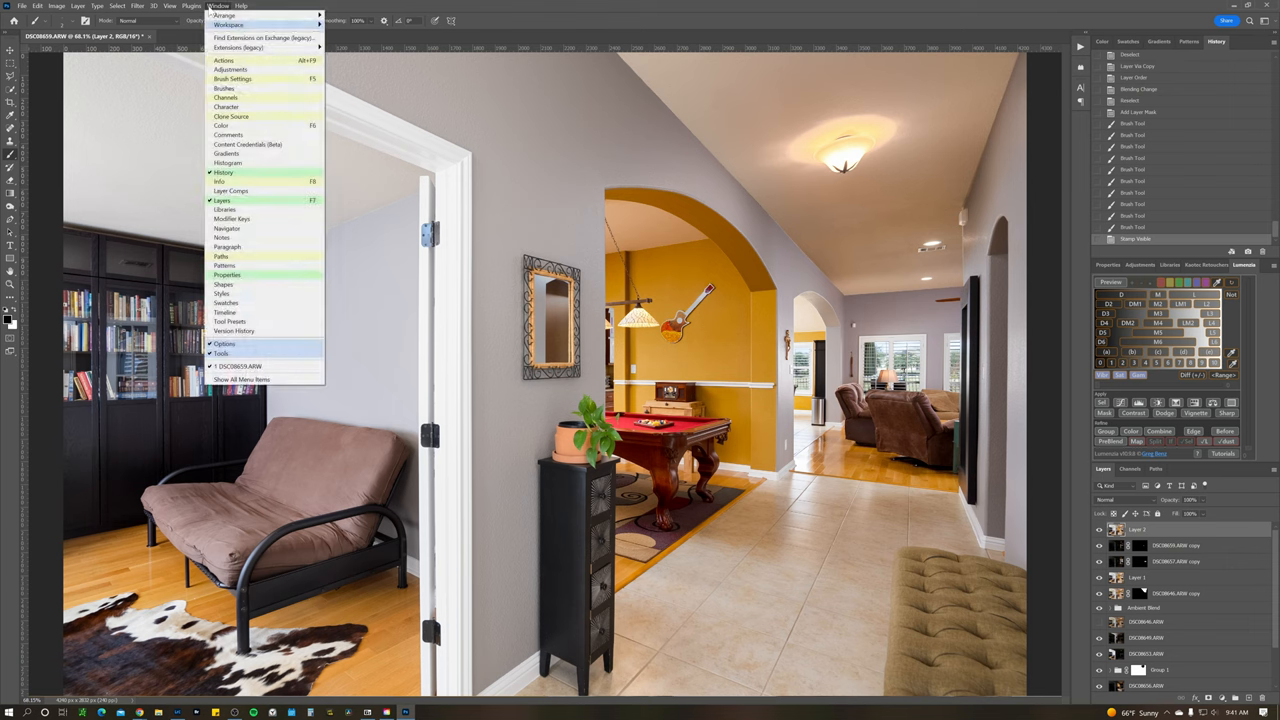
left_click(190, 6)
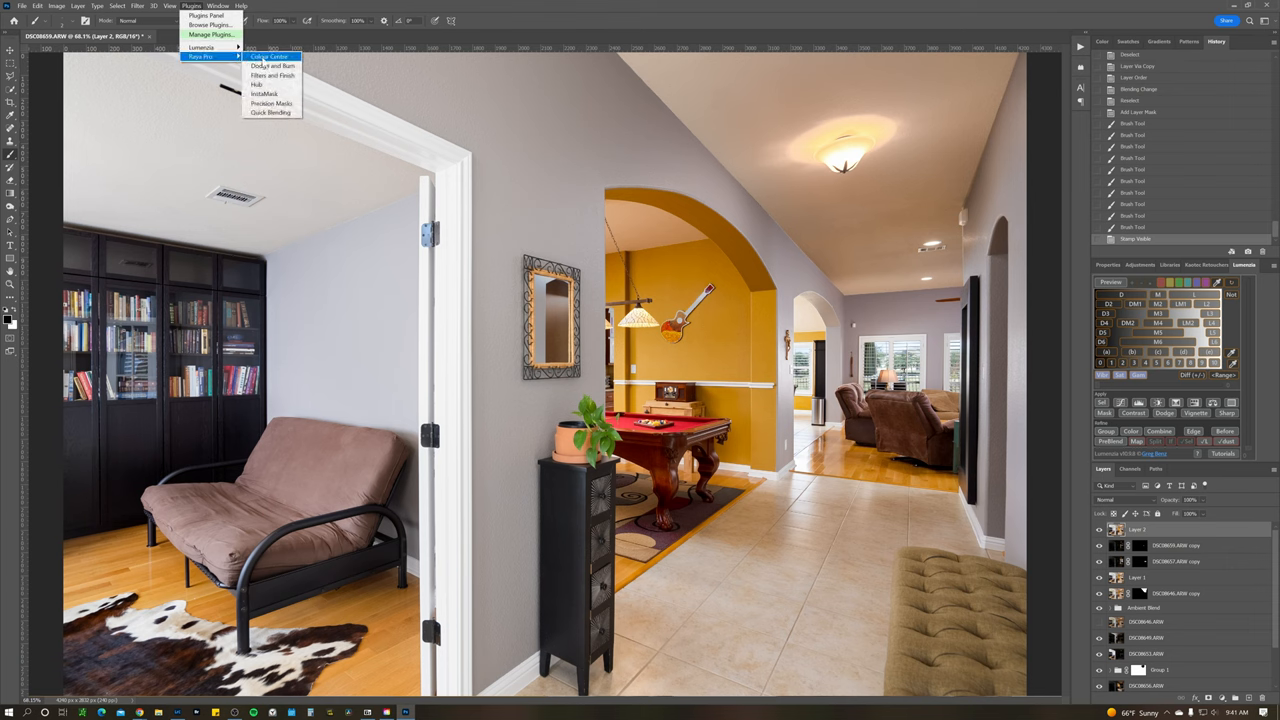
left_click(270, 74)
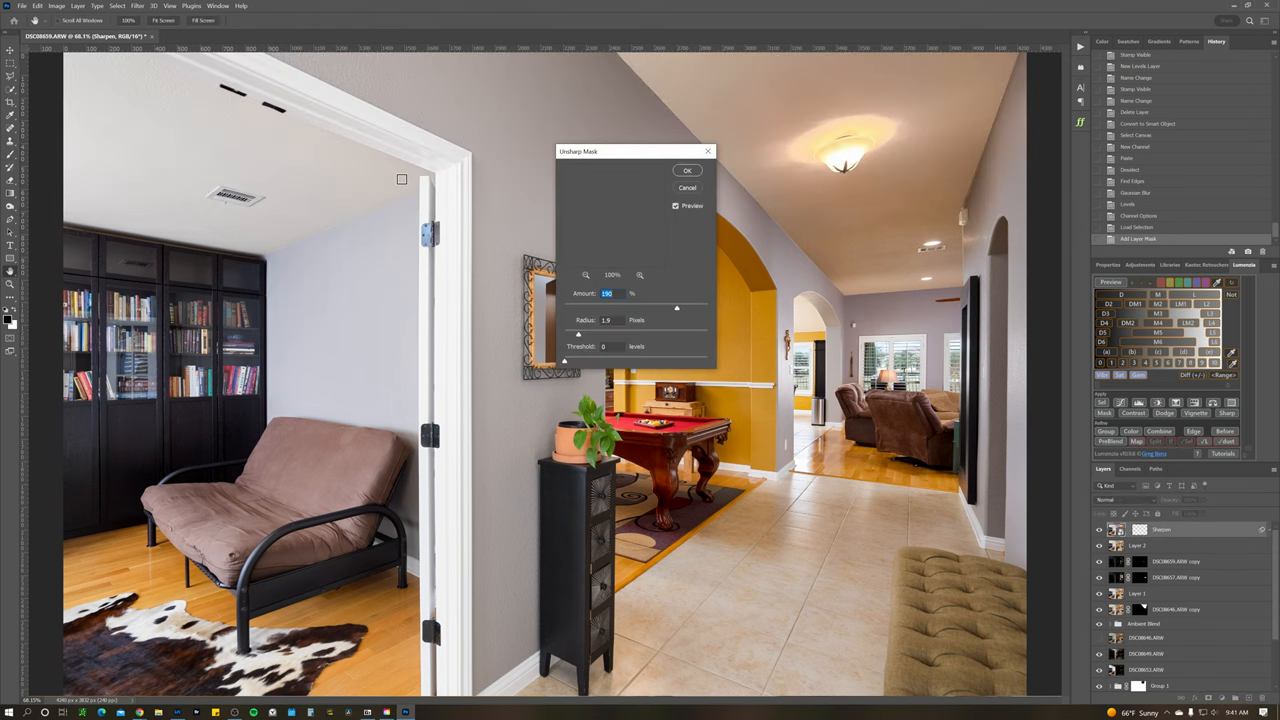
left_click(686, 170)
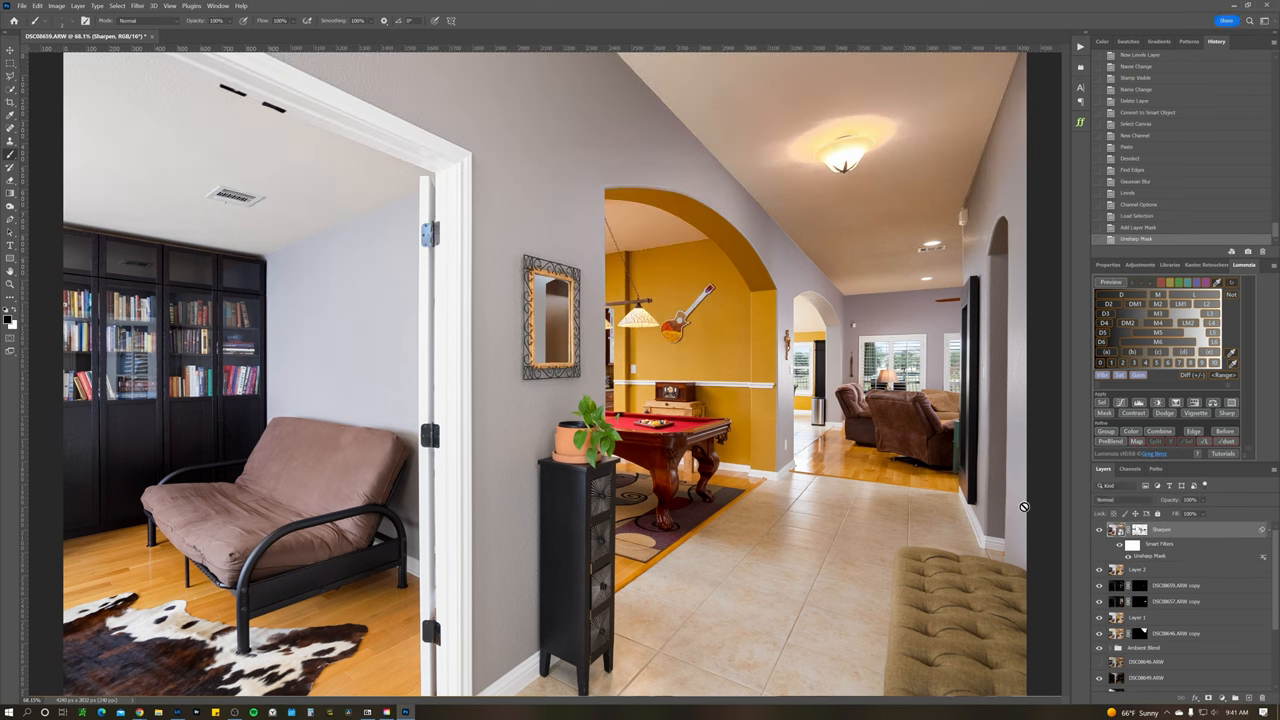